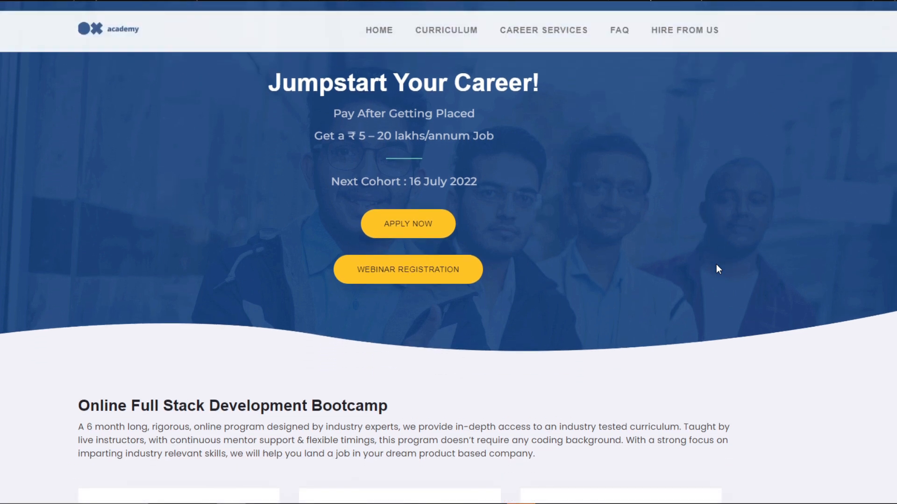
Scroll down the 10x Academy homepage past the features, stats and fee plan to the Team section.
scroll("down", 3)
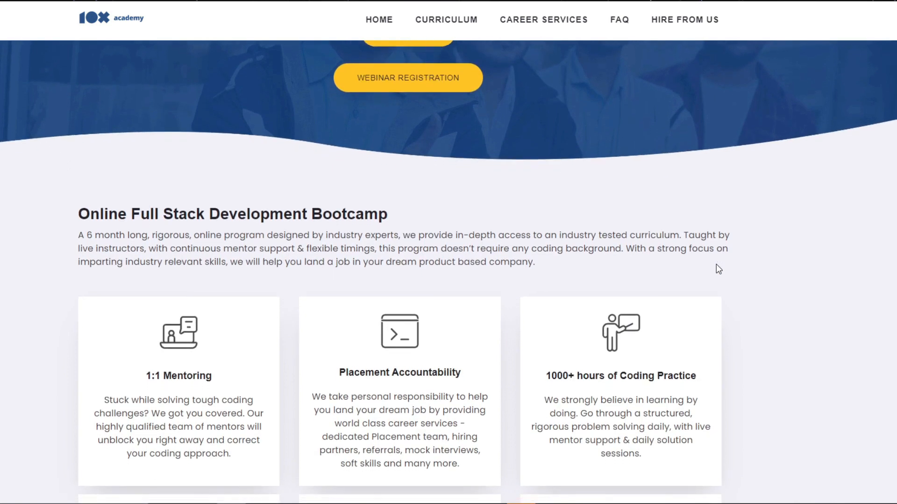
scroll("down", 3)
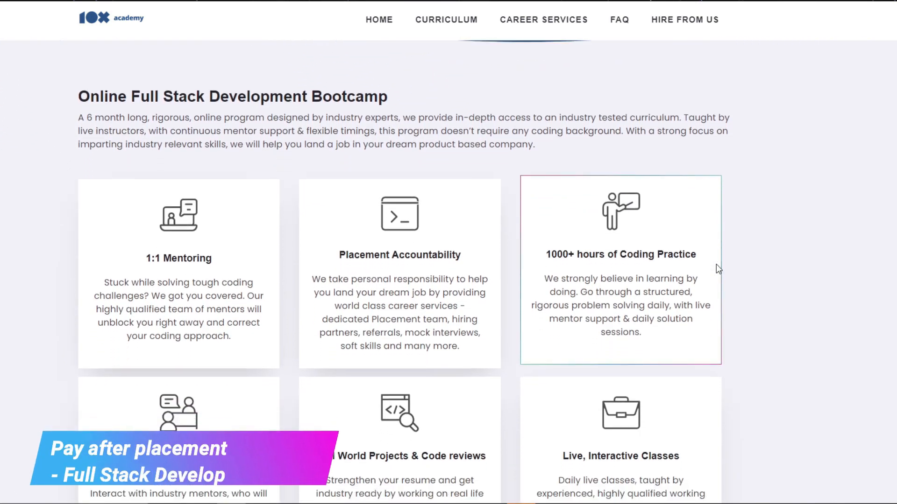
scroll("down", 3)
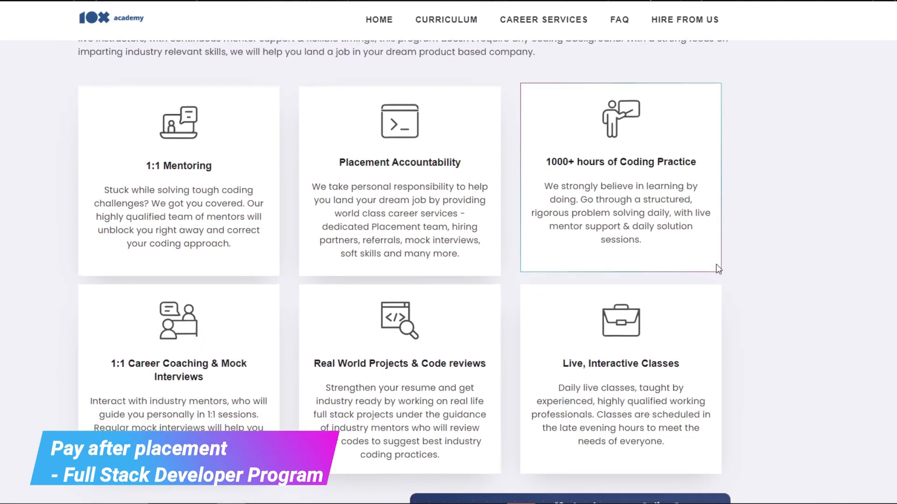
scroll("down", 3)
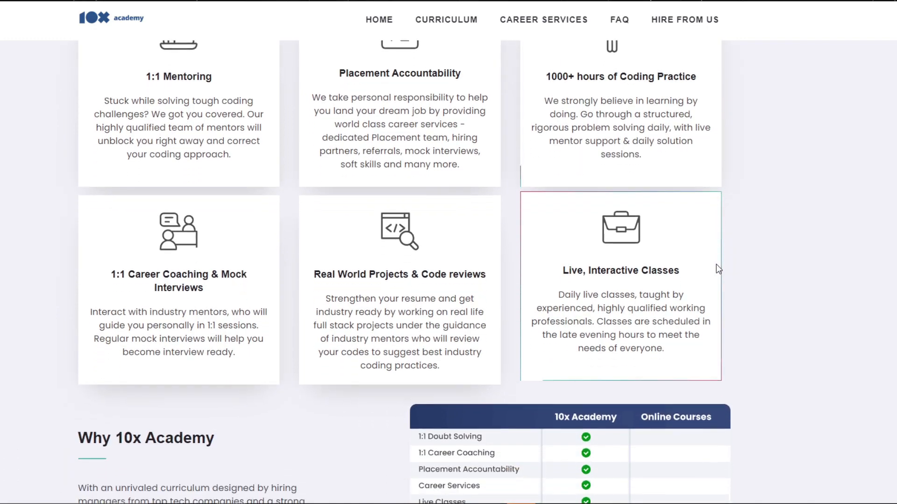
scroll("down", 3)
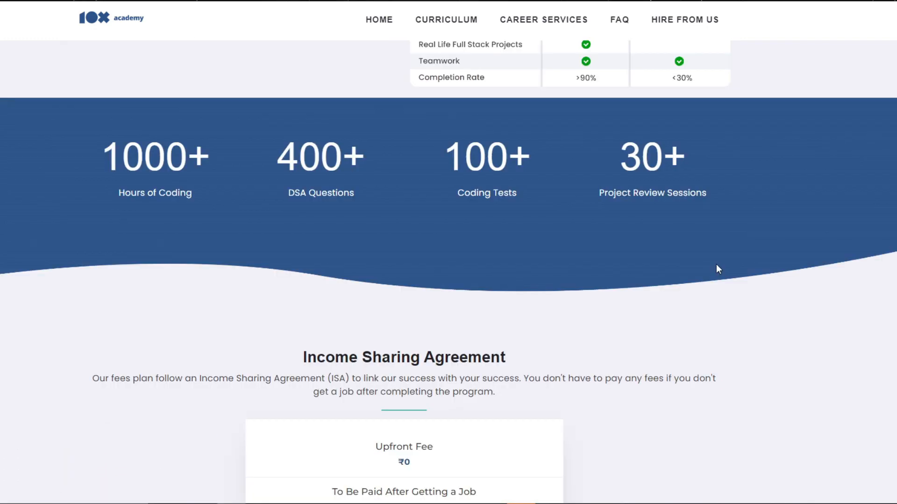
scroll("down", 3)
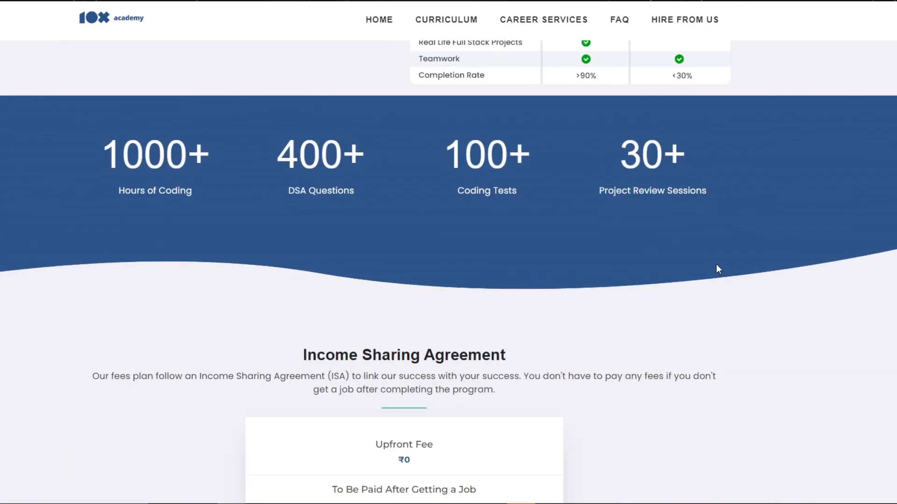
scroll("down", 3)
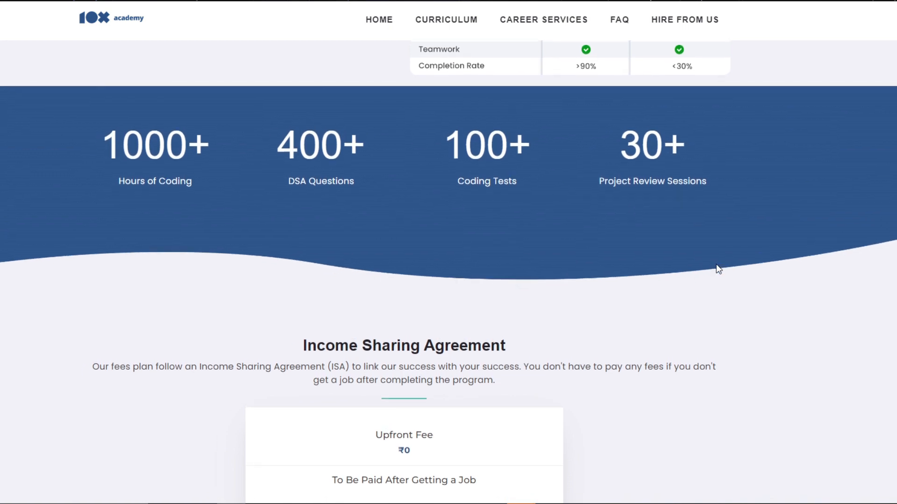
scroll("up", 3)
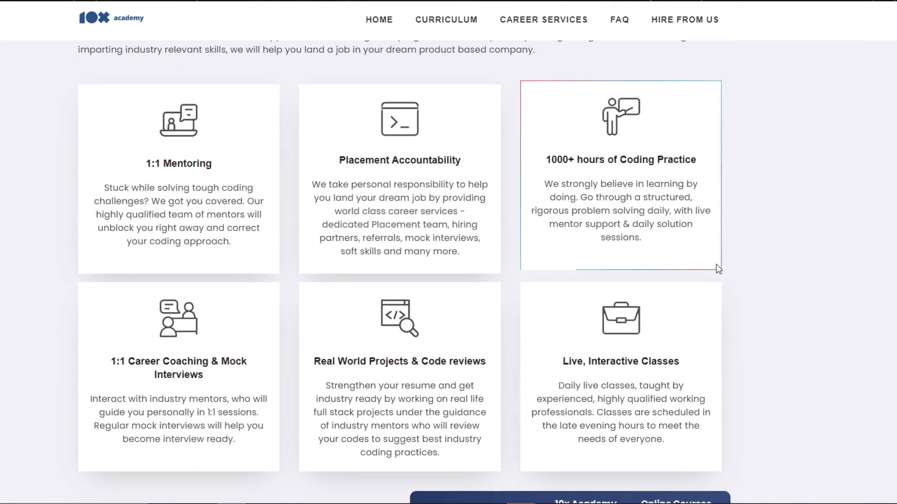
scroll("down", 3)
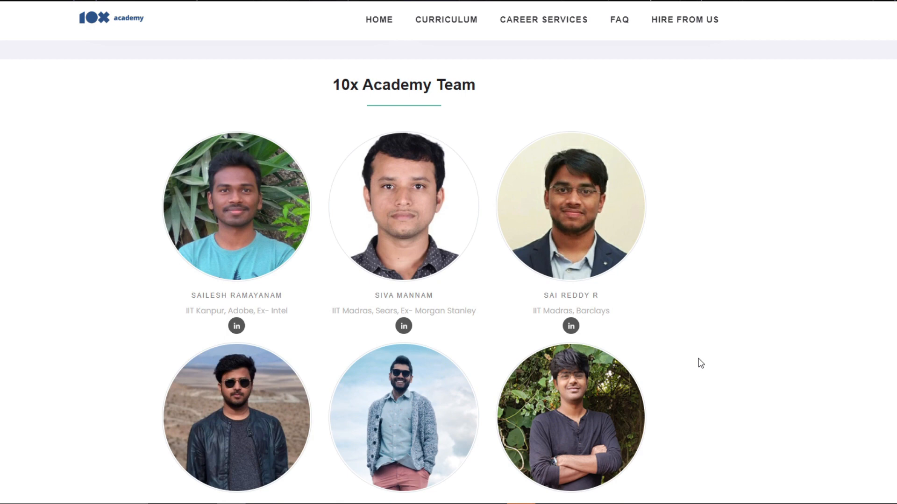
scroll("down", 3)
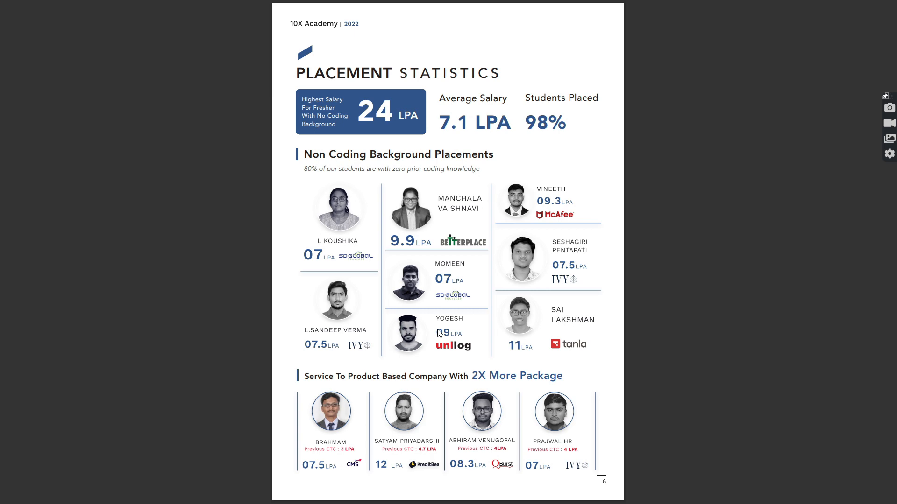
Scroll the brochure to the Placement Statistics page with average salary and placement rate.
scroll("down", 3)
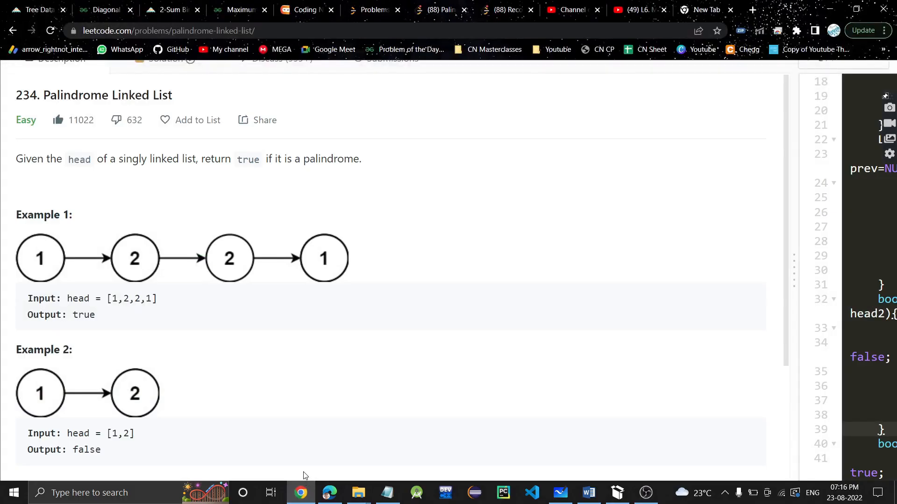
mouse_move(290, 454)
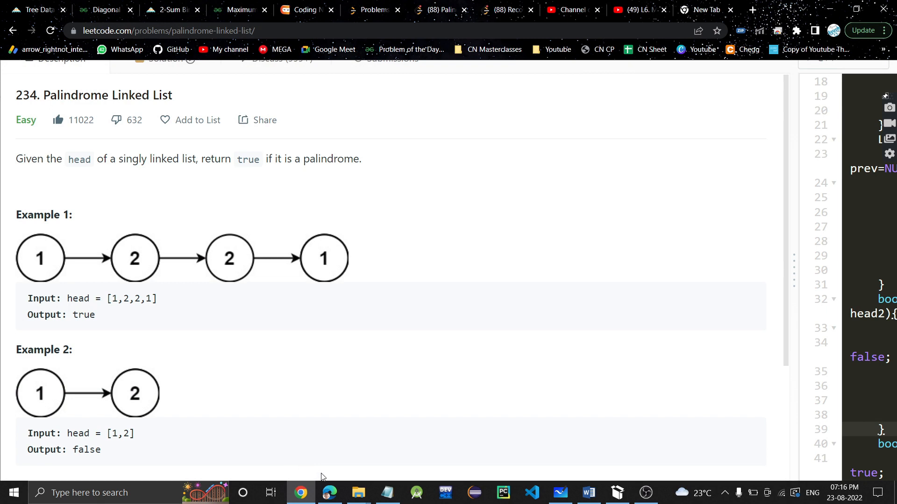
mouse_move(367, 436)
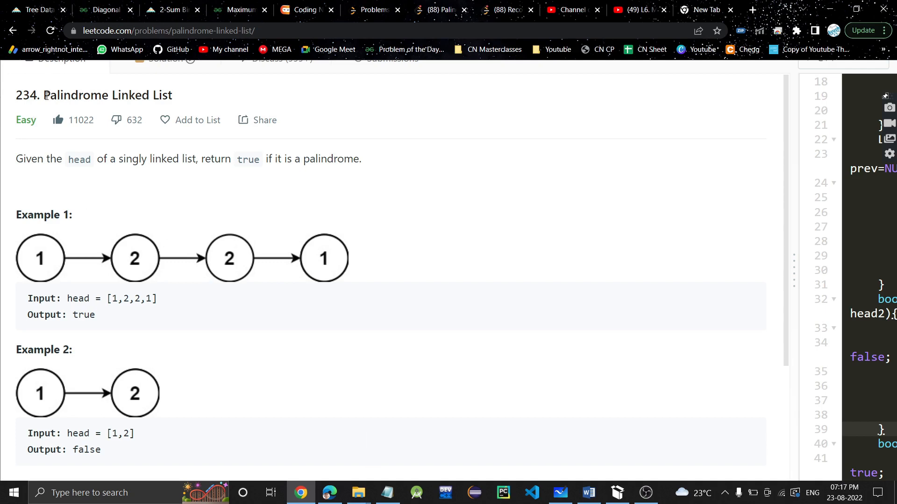
double_click(107, 95)
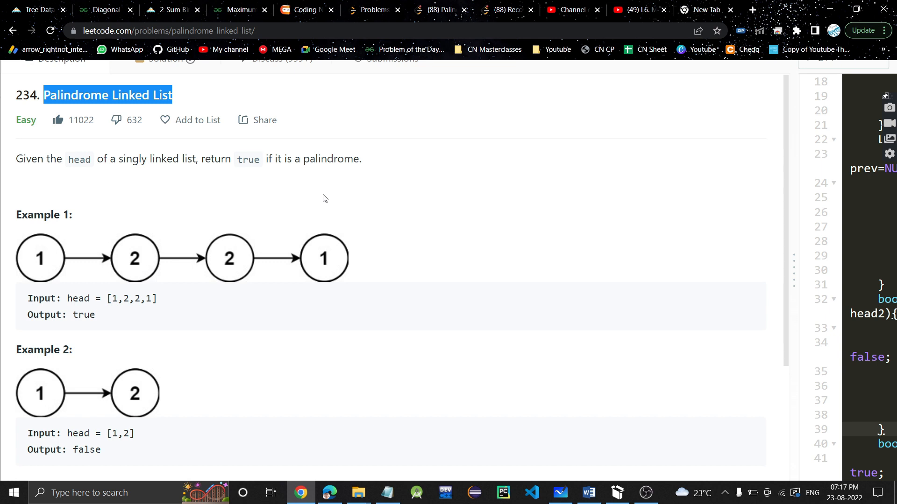
mouse_move(340, 183)
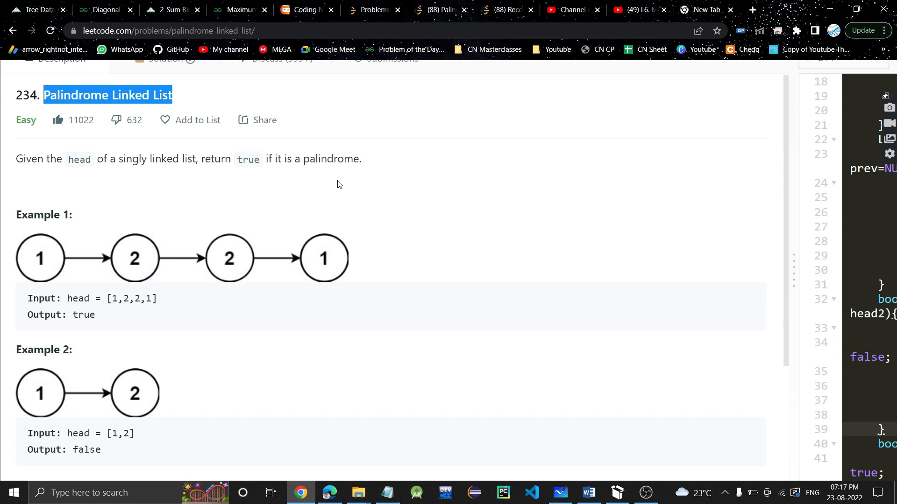
mouse_move(310, 156)
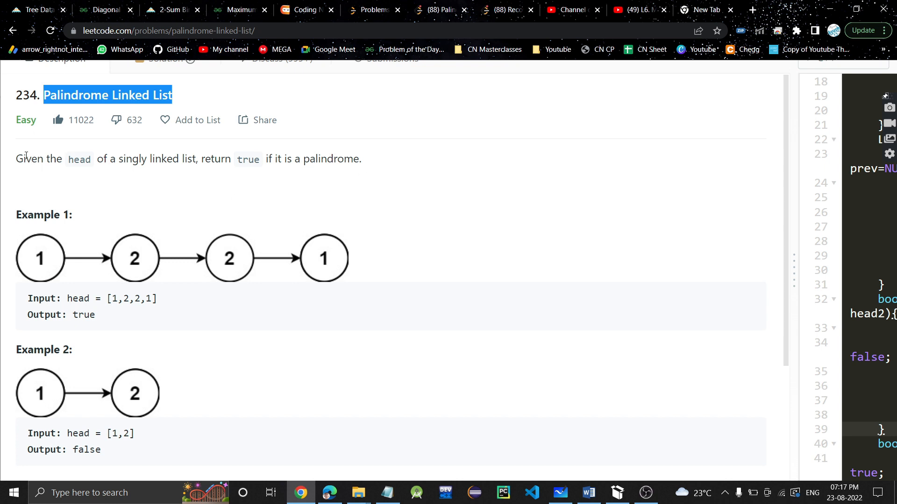
left_click_drag(16, 159, 378, 167)
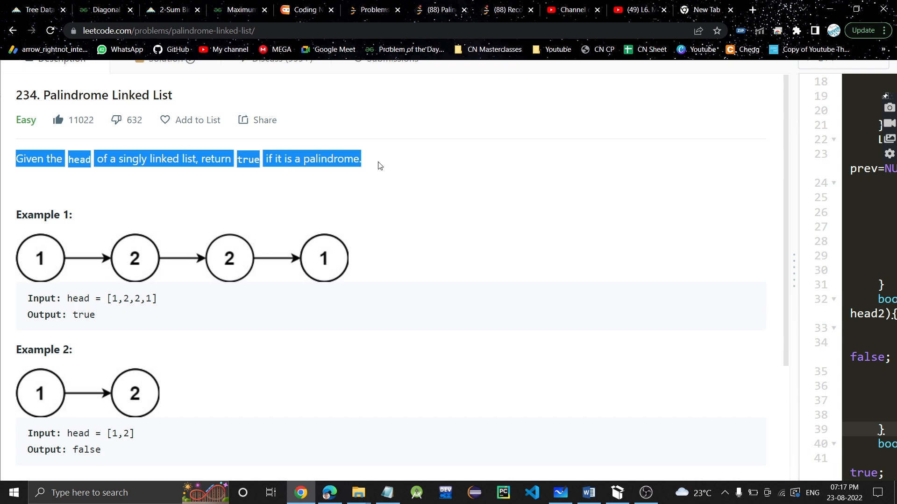
mouse_move(333, 192)
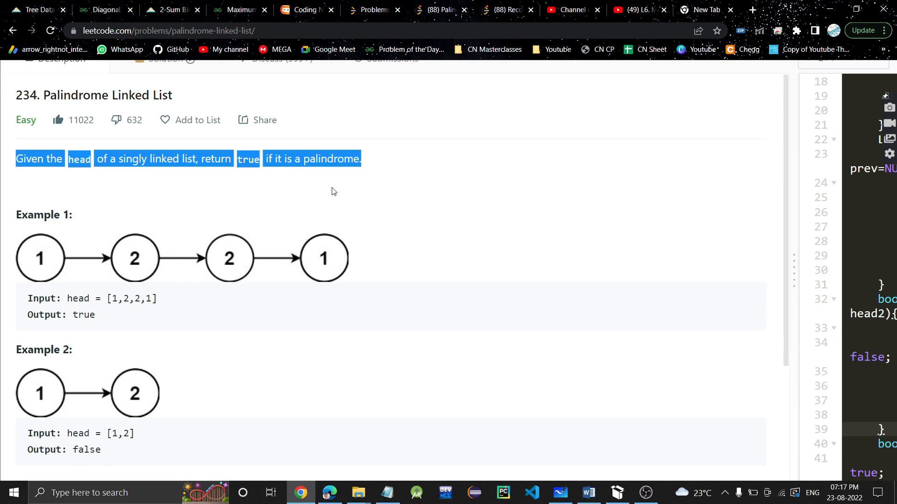
mouse_move(256, 293)
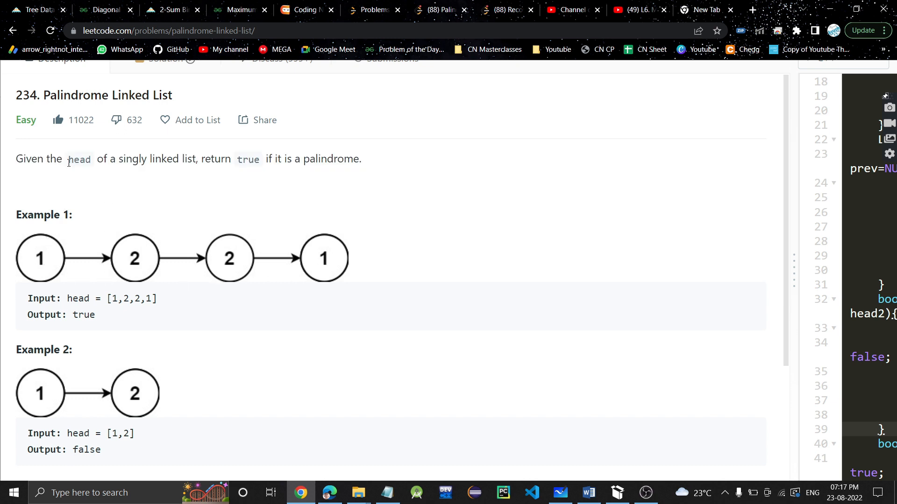
left_click_drag(117, 159, 195, 159)
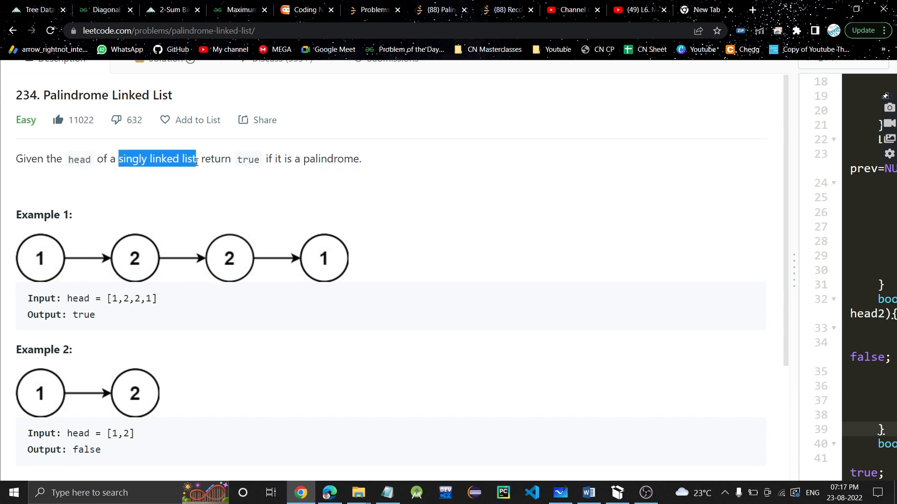
double_click(247, 159)
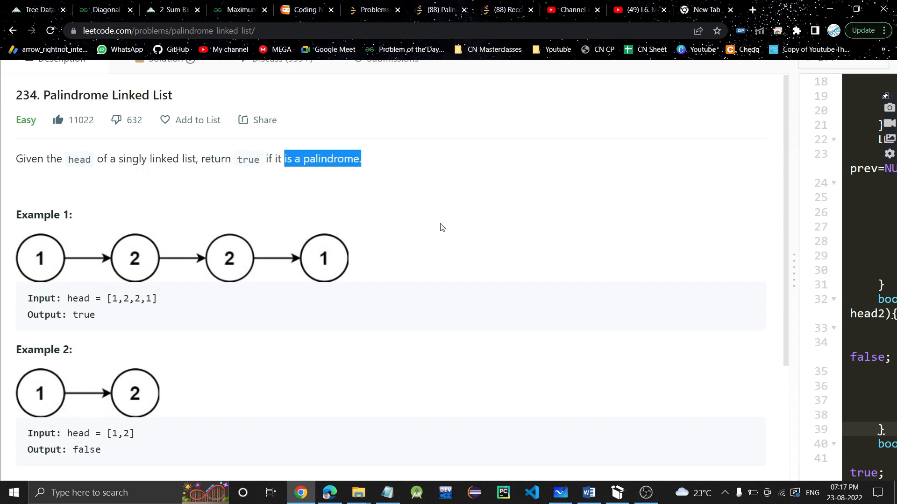
mouse_move(571, 493)
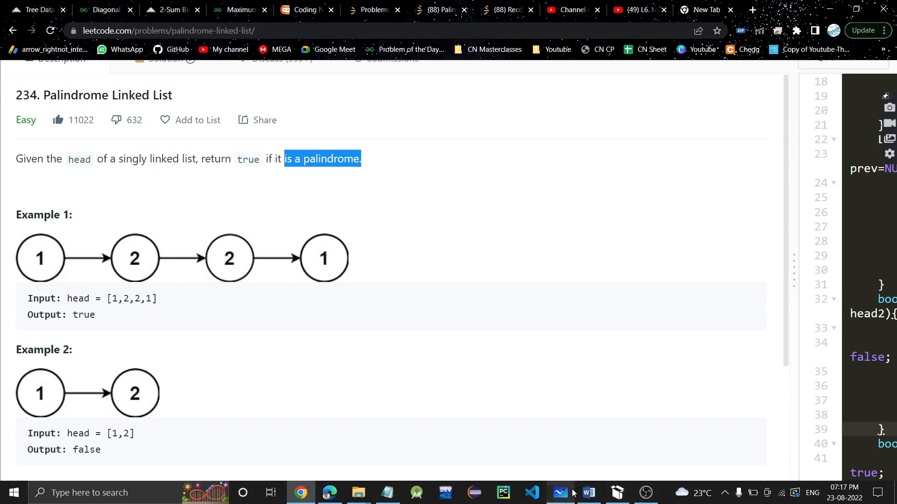
On the whiteboard, draw L-to-R and R-to-L arrows and write the sequence 1 2 2 1 beneath.
left_click(561, 492)
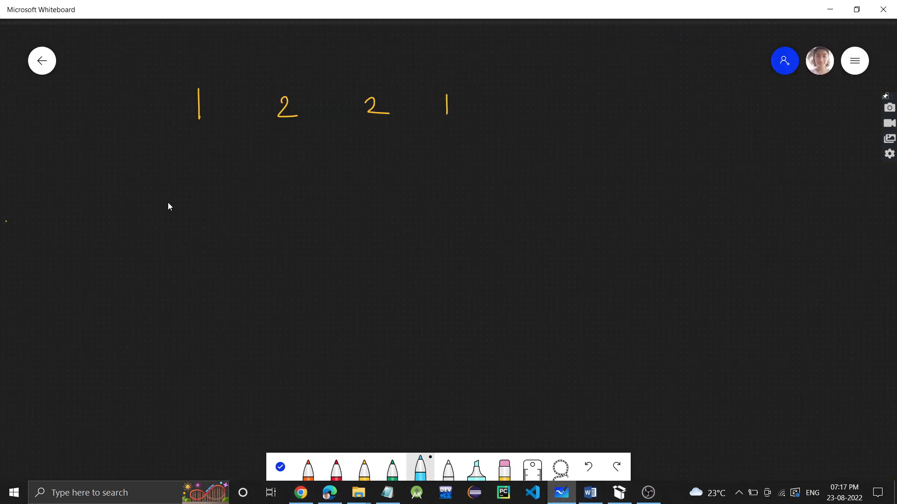
mouse_move(164, 214)
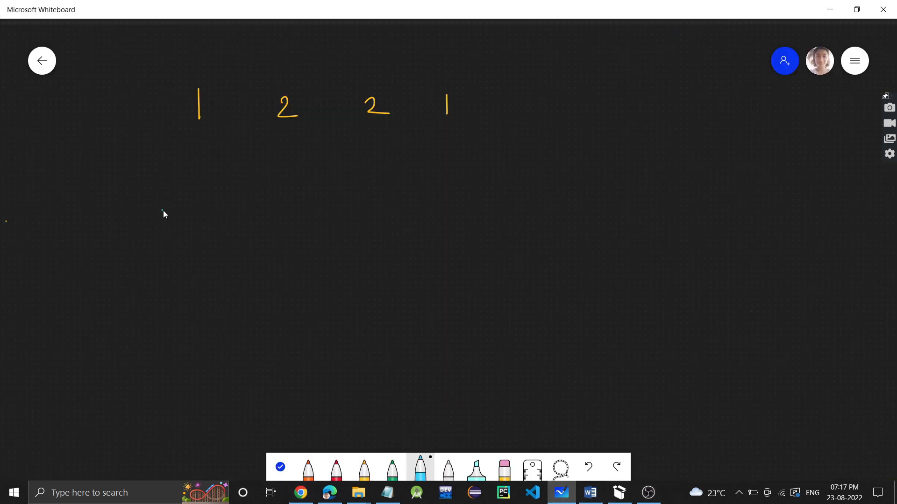
left_click_drag(160, 223, 278, 222)
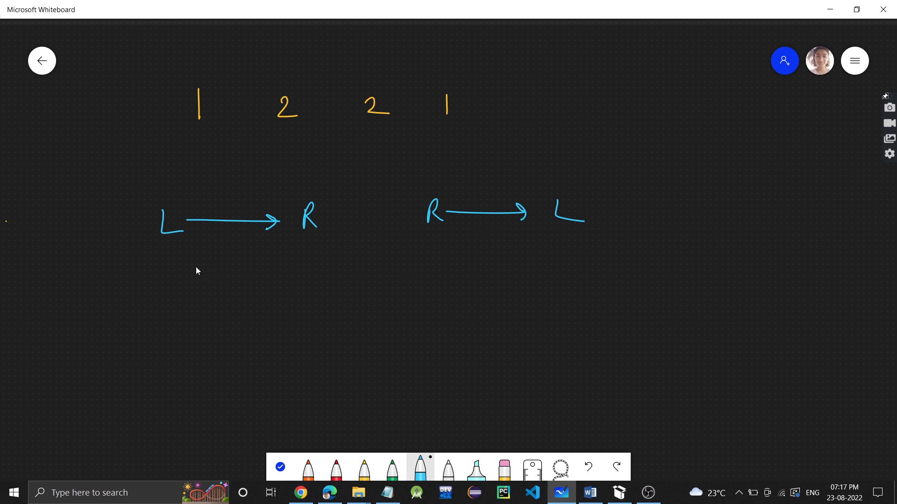
left_click_drag(182, 280, 238, 292)
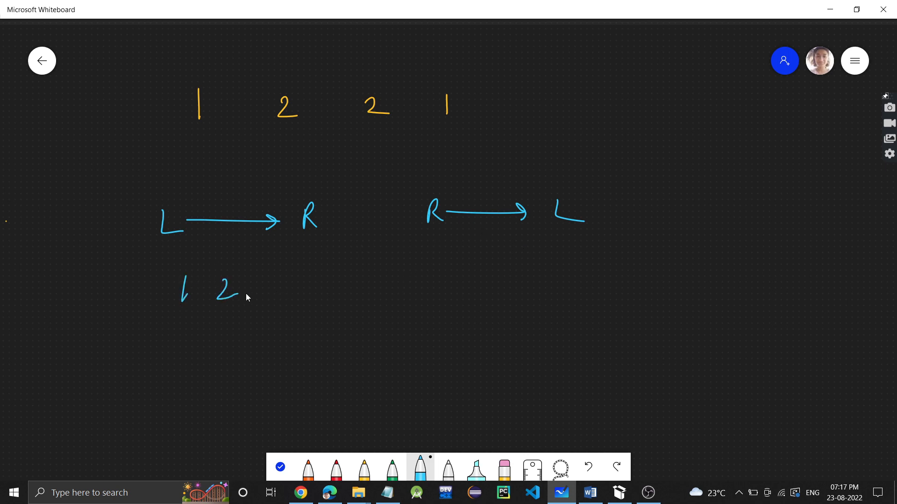
left_click_drag(258, 292, 303, 286)
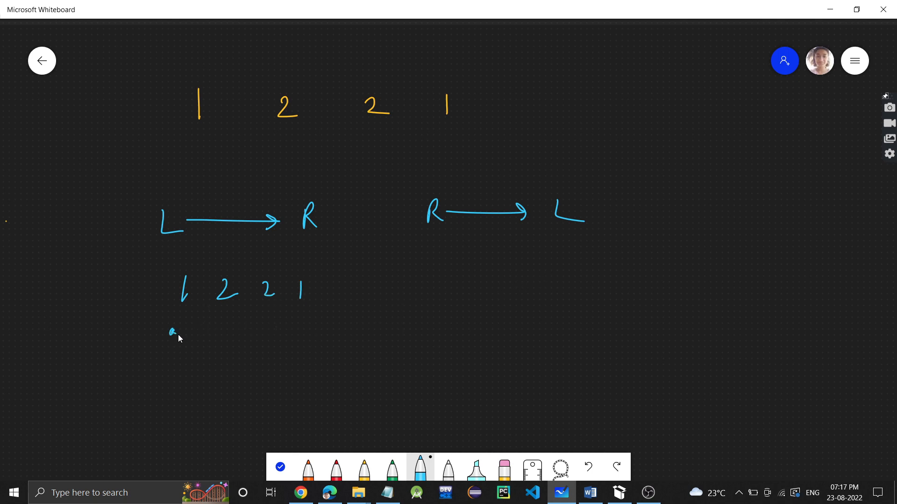
Draw a left-to-right arrow under the second 1 2 2 1 and mark its ends with R.
left_click_drag(175, 336, 303, 340)
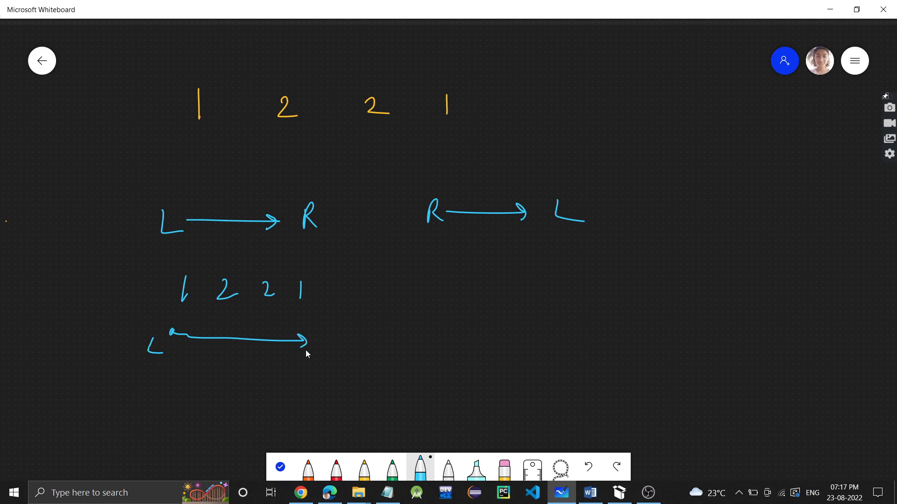
left_click_drag(332, 348, 342, 337)
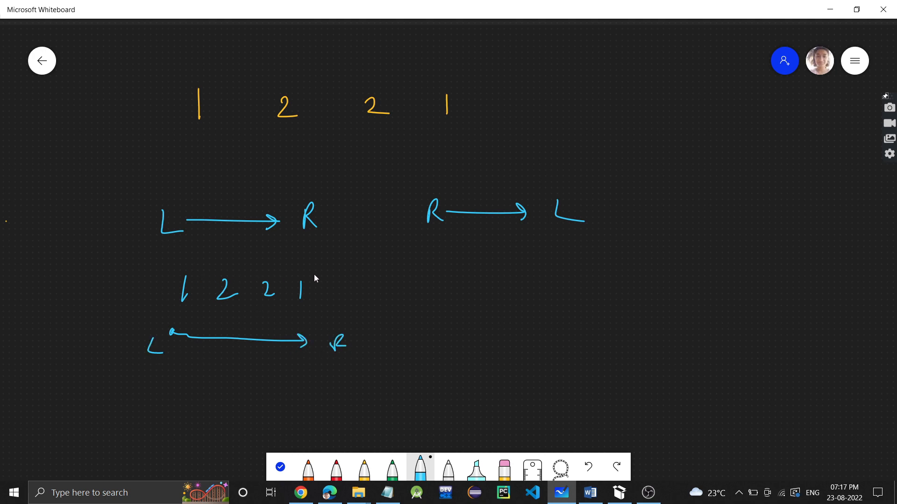
left_click_drag(306, 401, 318, 410)
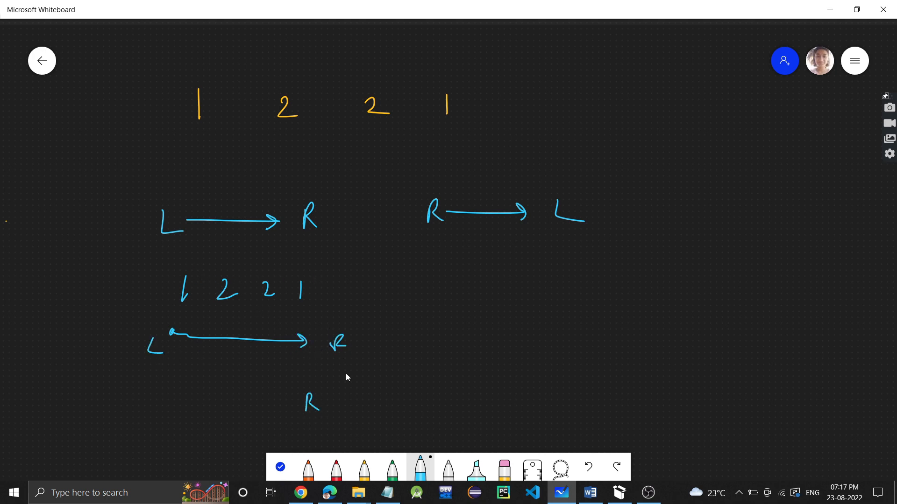
left_click_drag(309, 403, 120, 394)
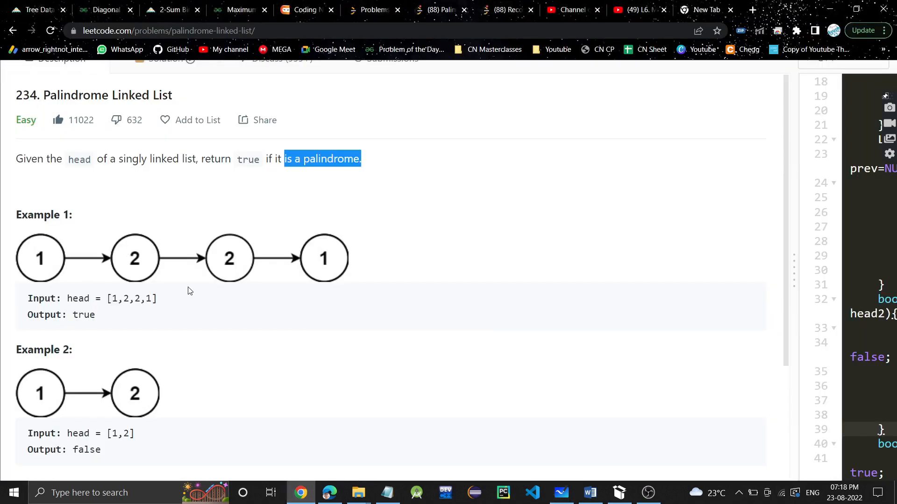
mouse_move(348, 275)
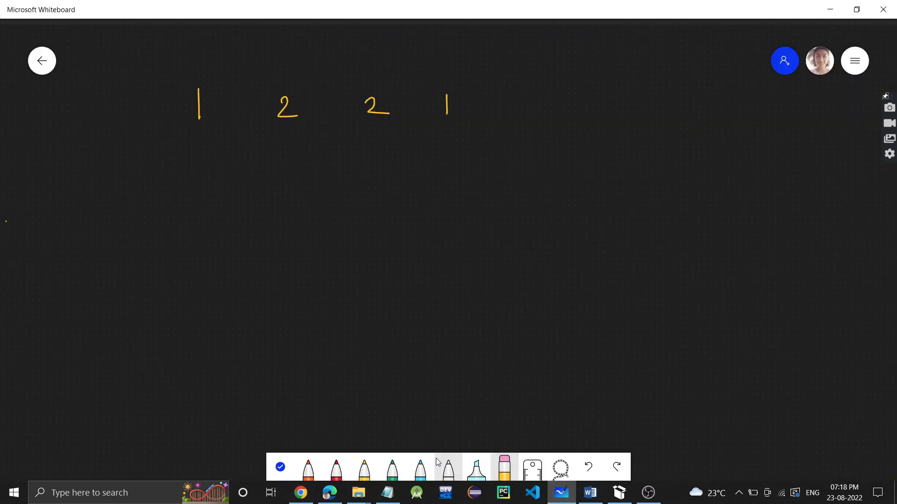
In yellow, draw arrows linking 1 2 2 1 into a 1→2→2→1 chain, then pick white ink.
left_click(364, 468)
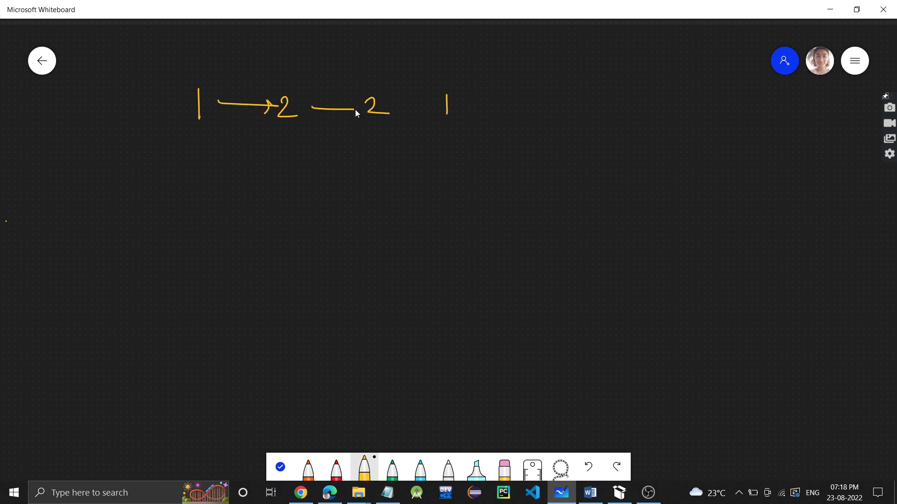
left_click_drag(323, 110, 366, 106)
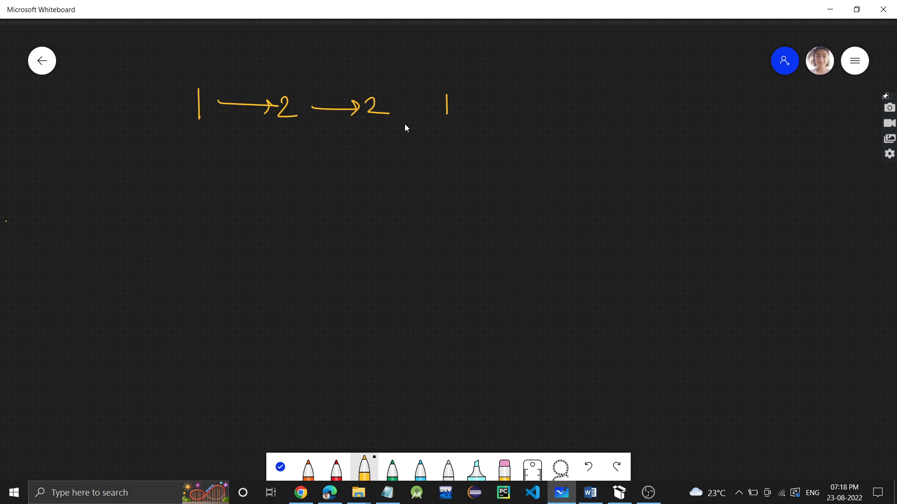
left_click_drag(394, 108, 437, 108)
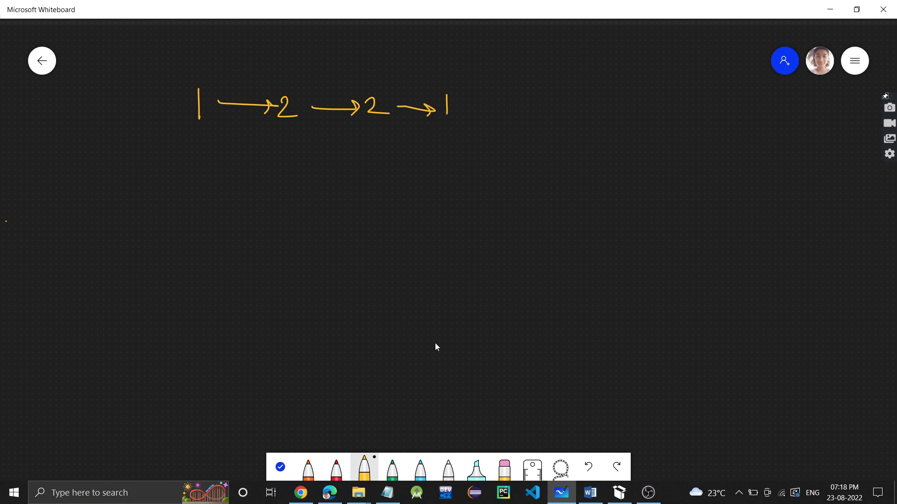
left_click(447, 467)
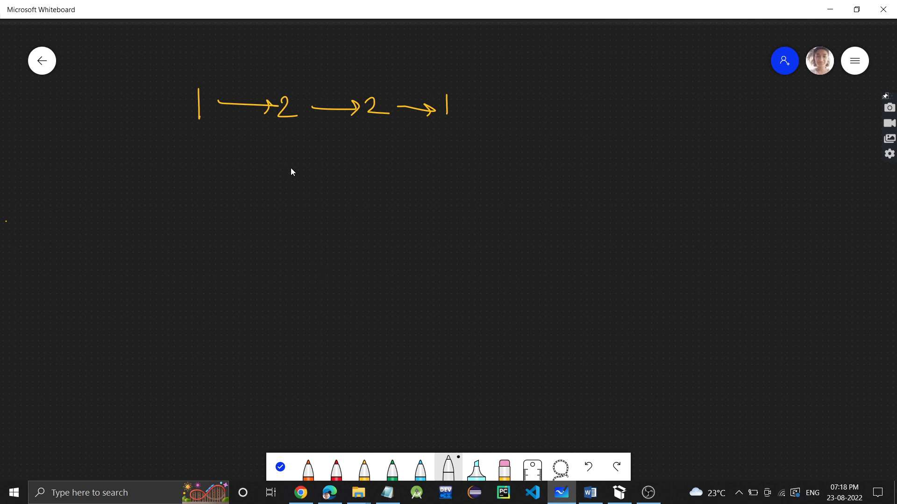
Draw a 1 2 3 2 1 array with l and r pointers ticked and moving inward to the circled middle.
left_click_drag(602, 151, 878, 188)
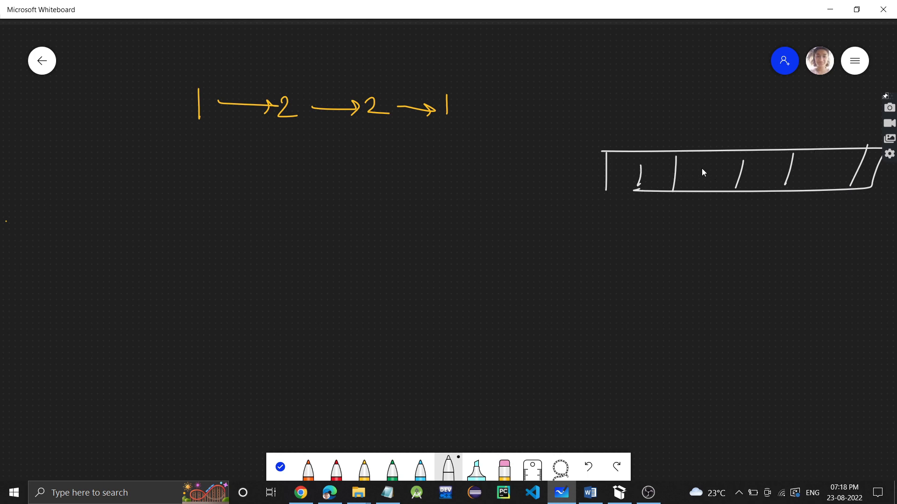
left_click_drag(709, 172, 830, 172)
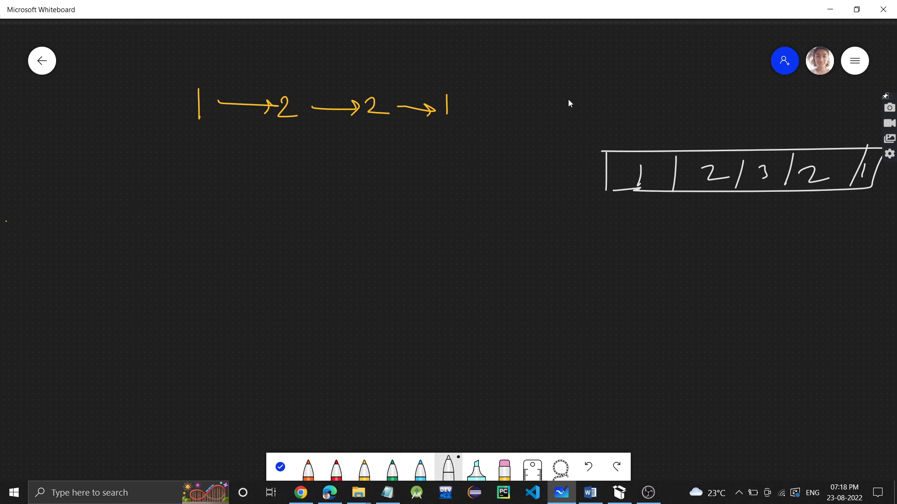
mouse_move(609, 146)
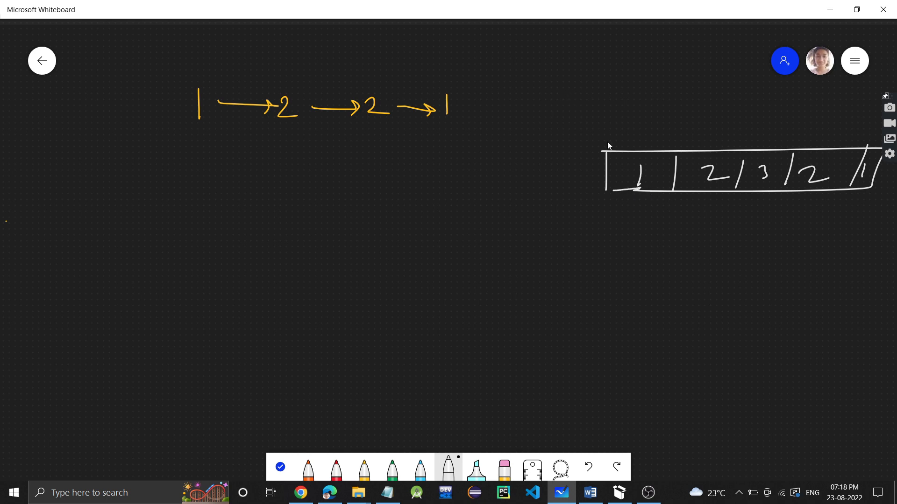
left_click_drag(643, 226, 643, 202)
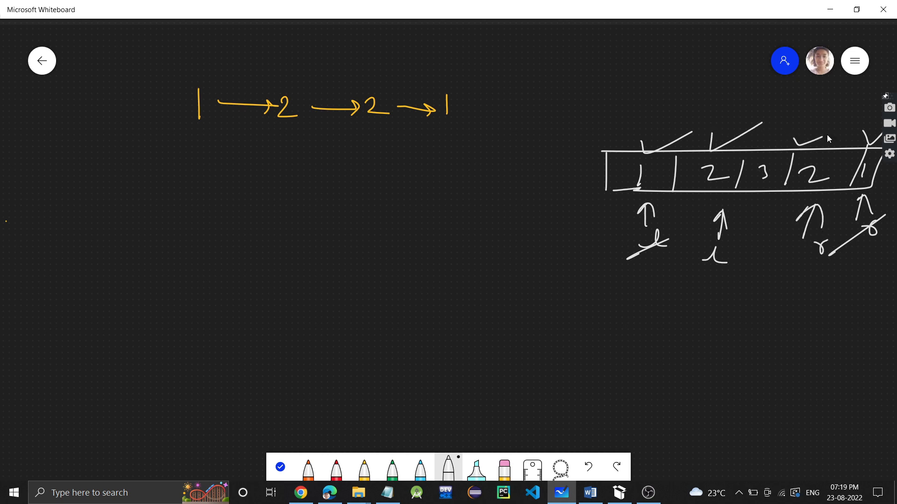
left_click_drag(775, 188, 759, 243)
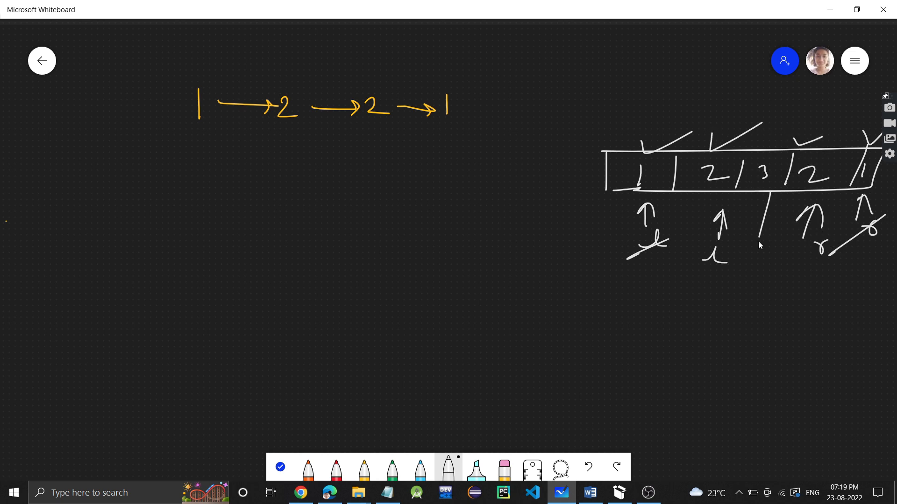
left_click_drag(758, 246, 769, 205)
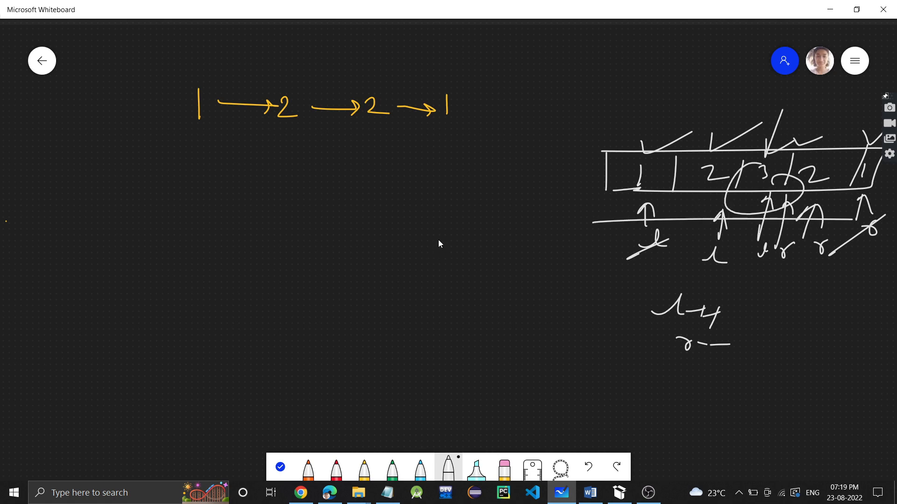
mouse_move(830, 200)
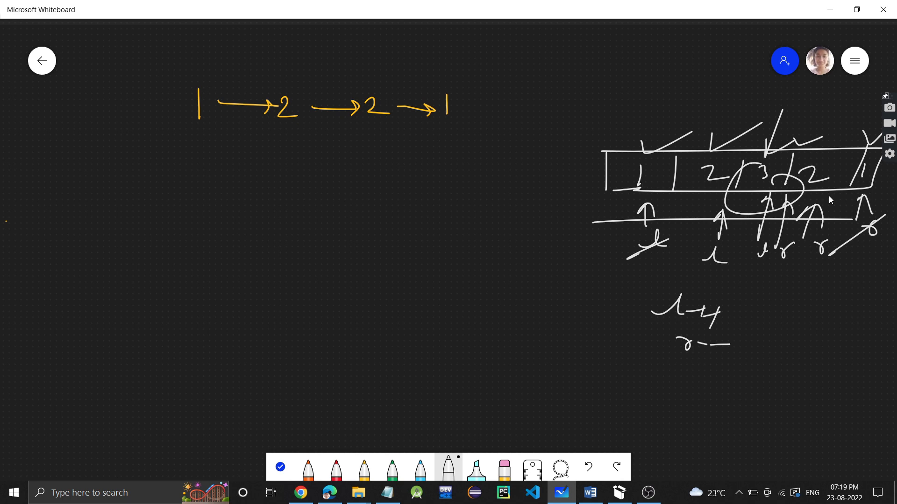
mouse_move(738, 193)
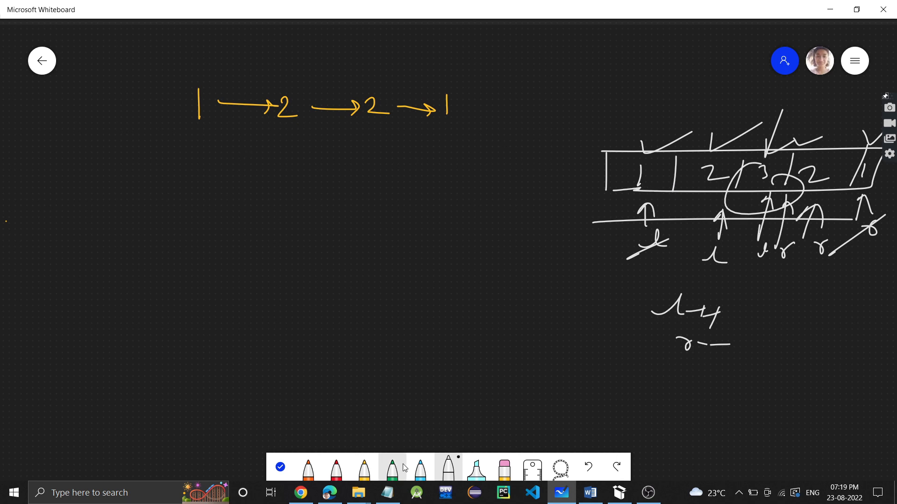
In blue, trace each list node with an arrow while copying 1, 2, 2 into array cells.
left_click(420, 467)
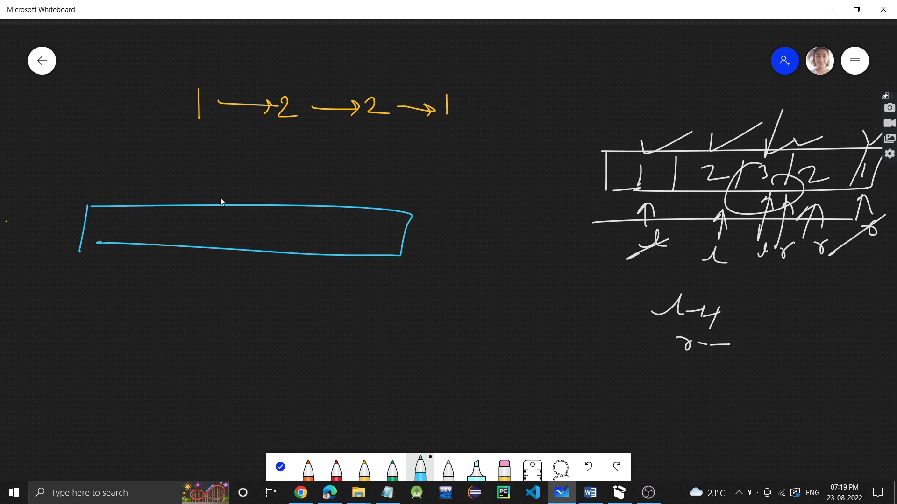
mouse_move(264, 212)
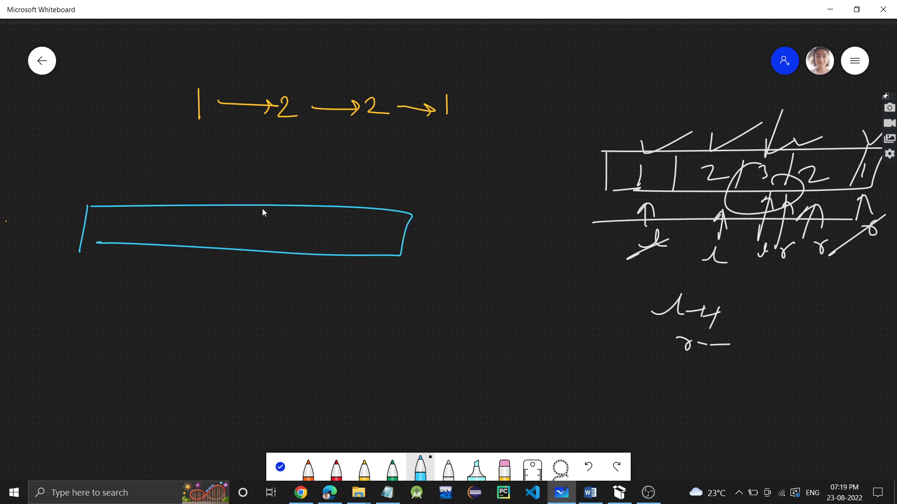
left_click_drag(197, 159, 208, 129)
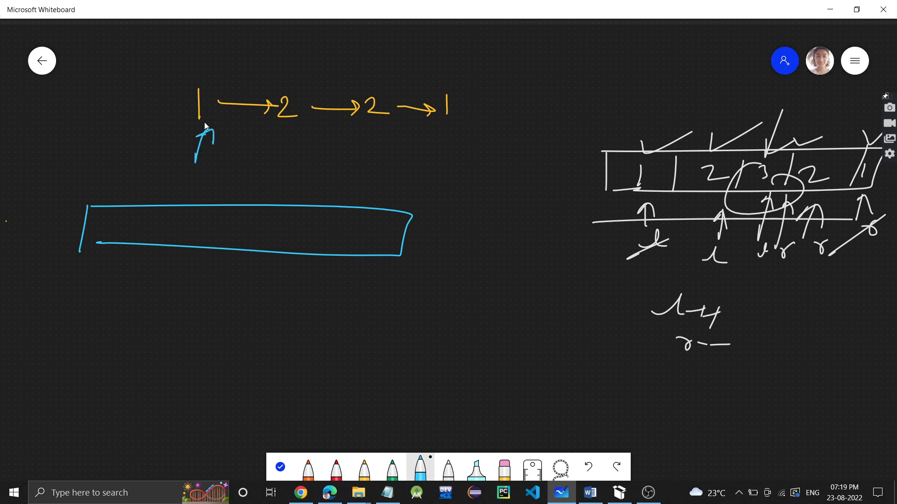
left_click_drag(277, 137, 269, 162)
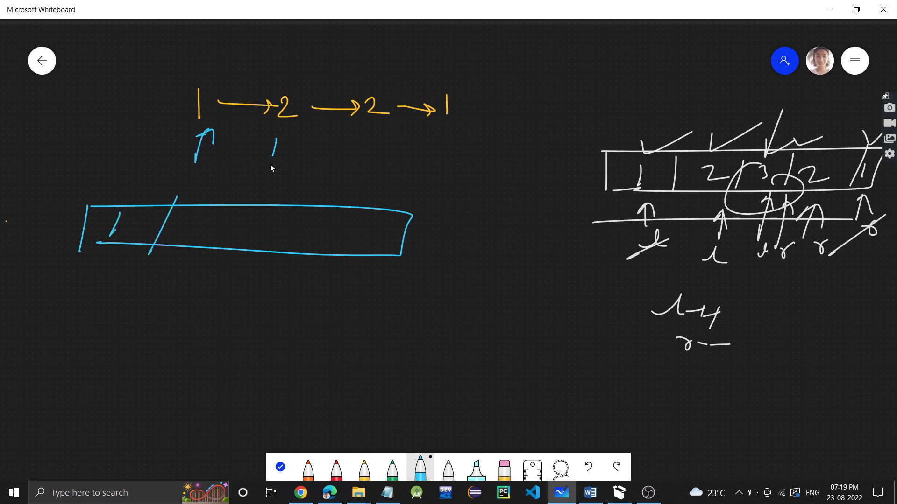
left_click_drag(166, 154, 246, 132)
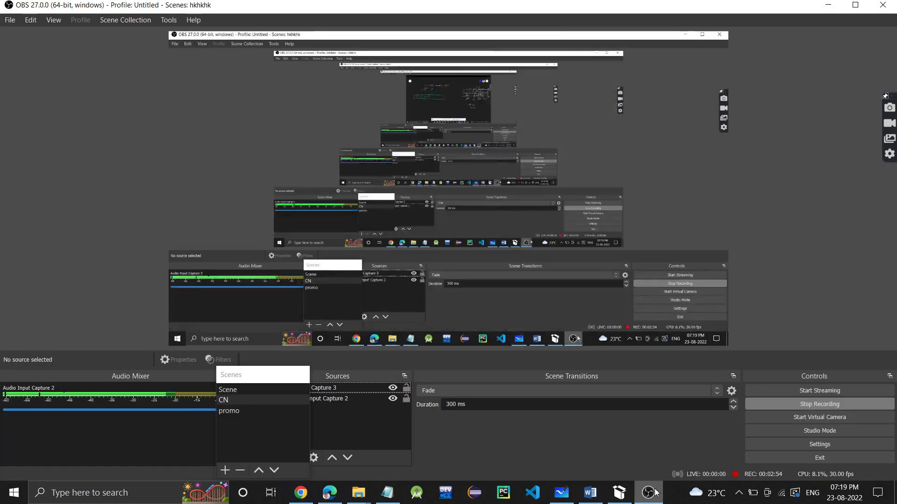
left_click(559, 492)
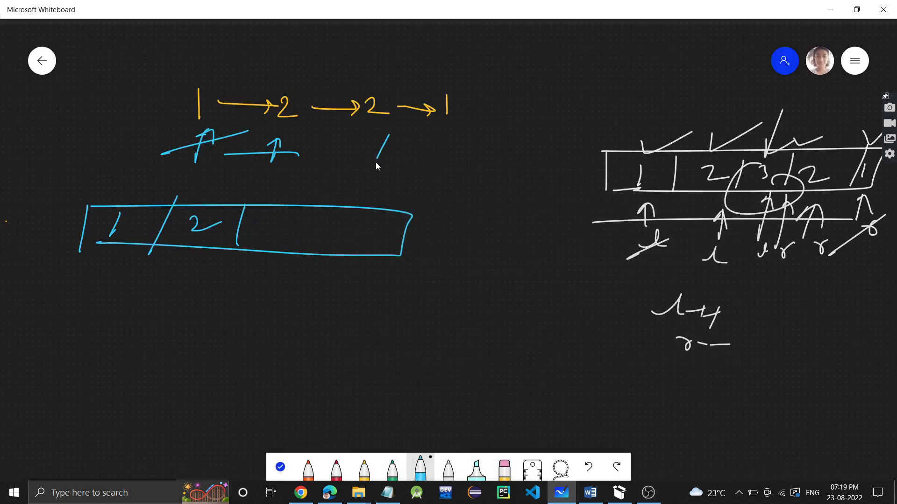
left_click_drag(377, 160, 392, 134)
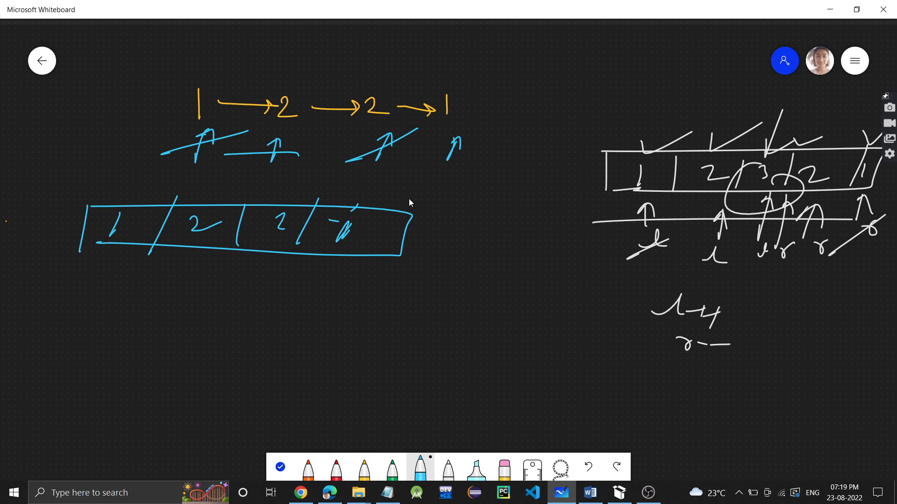
mouse_move(418, 241)
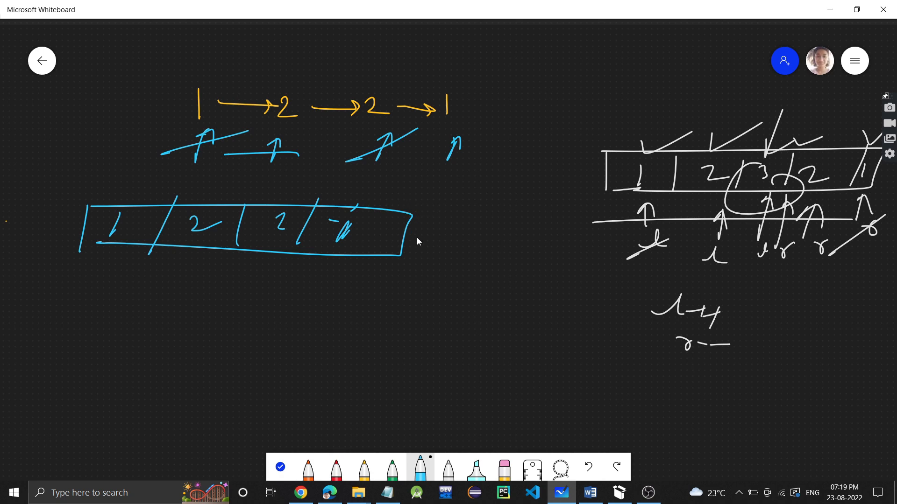
mouse_move(345, 247)
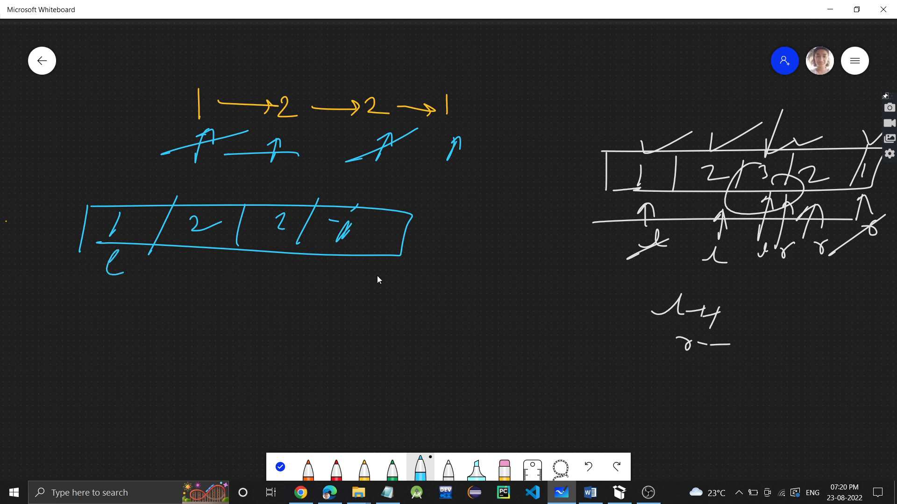
Label the array's first cell l and its last cell r.
left_click_drag(366, 272, 381, 283)
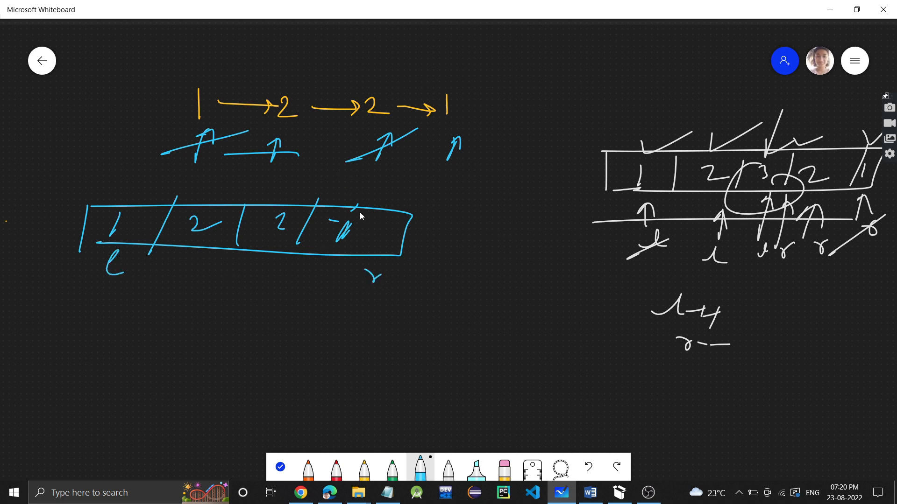
left_click_drag(251, 310, 408, 317)
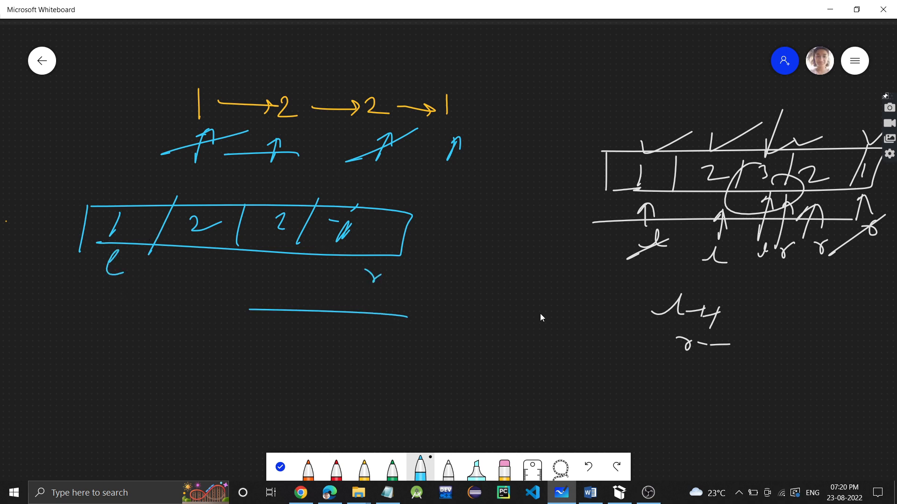
mouse_move(516, 384)
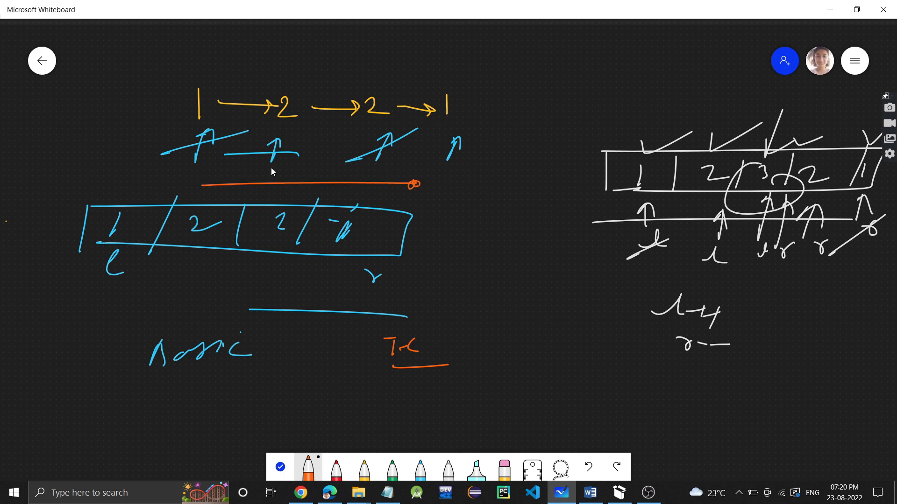
mouse_move(297, 242)
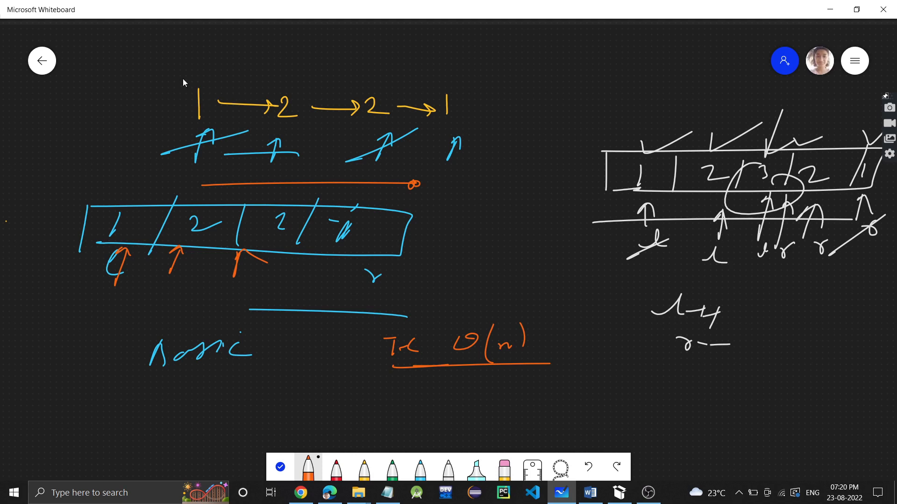
Write and box SC O(n) beside the time cost, cross out the space O(n), and pan to blank canvas.
left_click_drag(186, 84, 372, 94)
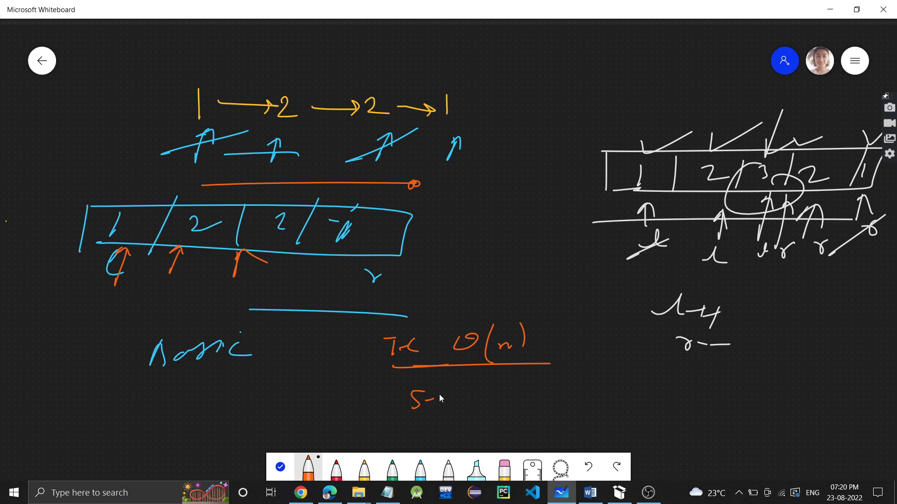
left_click_drag(412, 401, 434, 401)
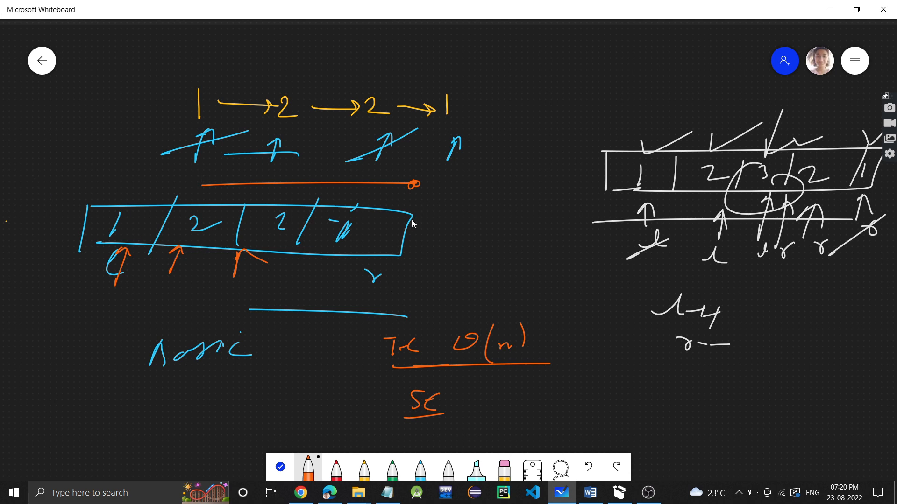
left_click_drag(477, 394, 534, 383)
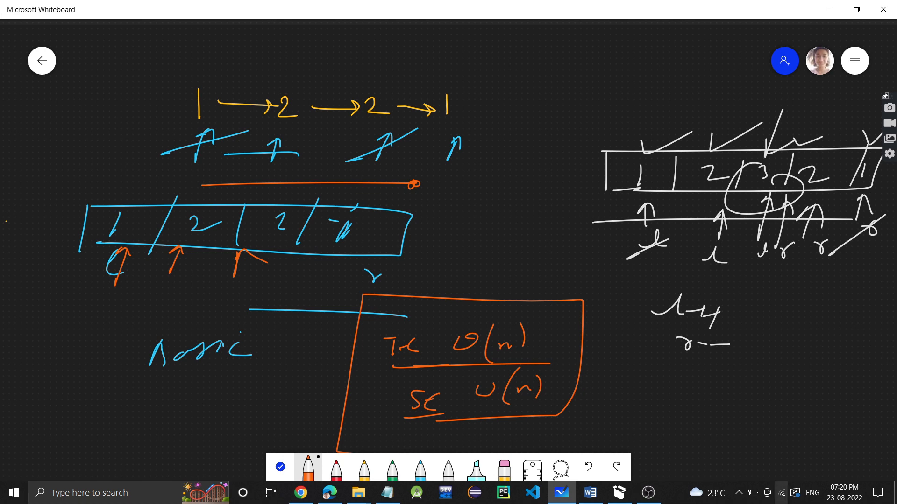
left_click_drag(455, 393, 572, 391)
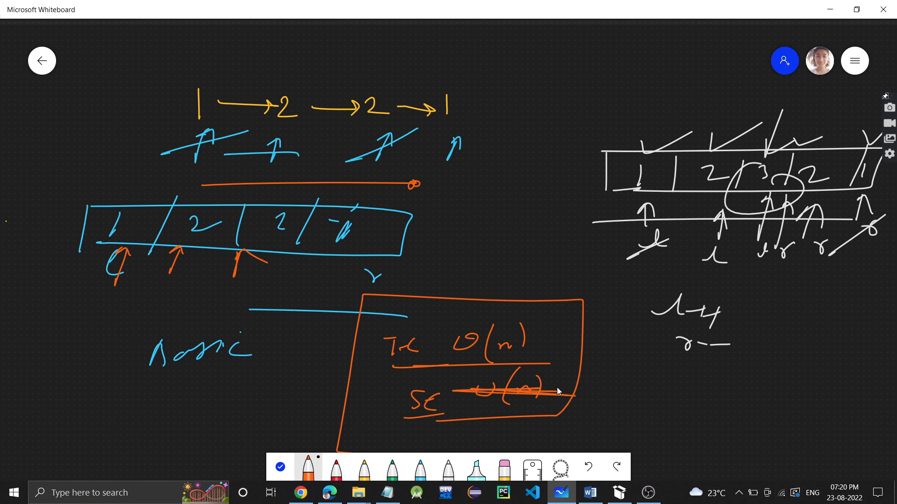
left_click_drag(555, 400, 646, 377)
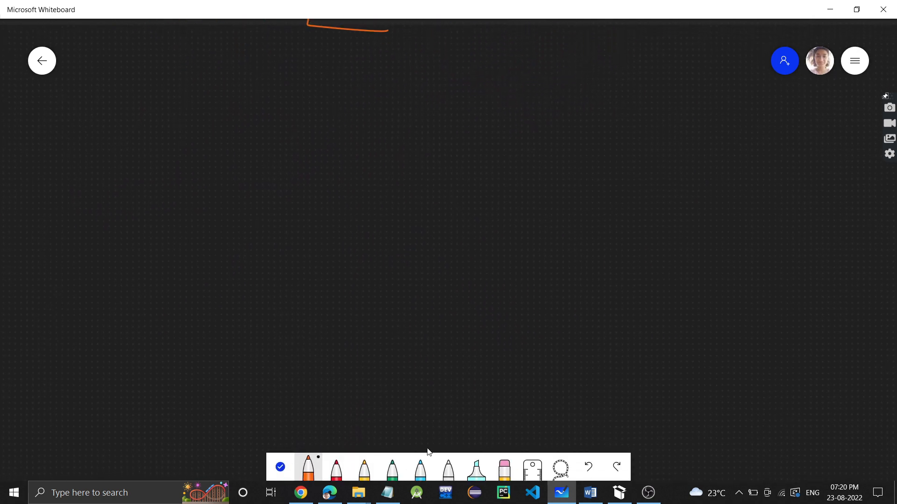
Draw a vertical divider through the middle of 1→2→2→1 and tick each node.
left_click(363, 471)
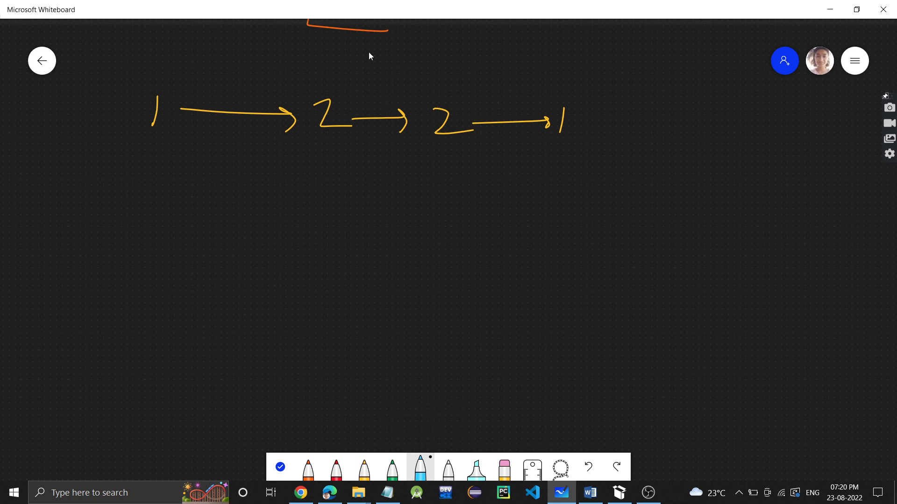
mouse_move(391, 78)
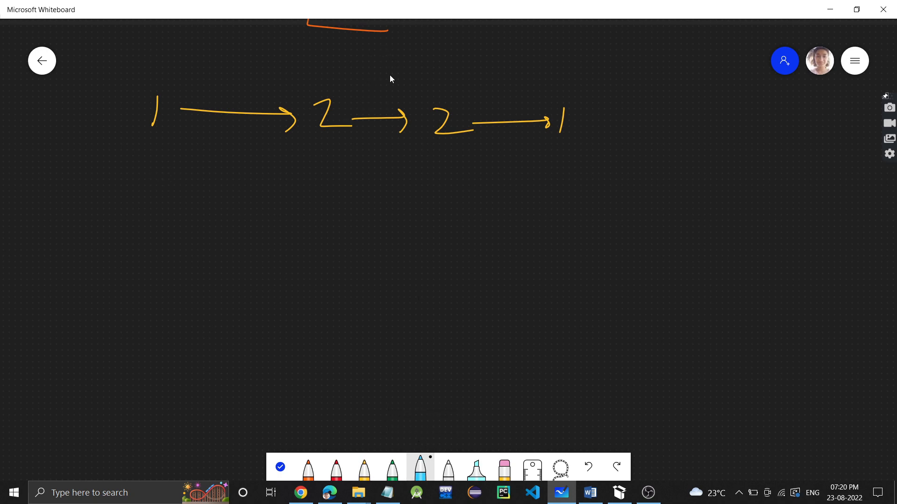
left_click_drag(385, 41, 382, 280)
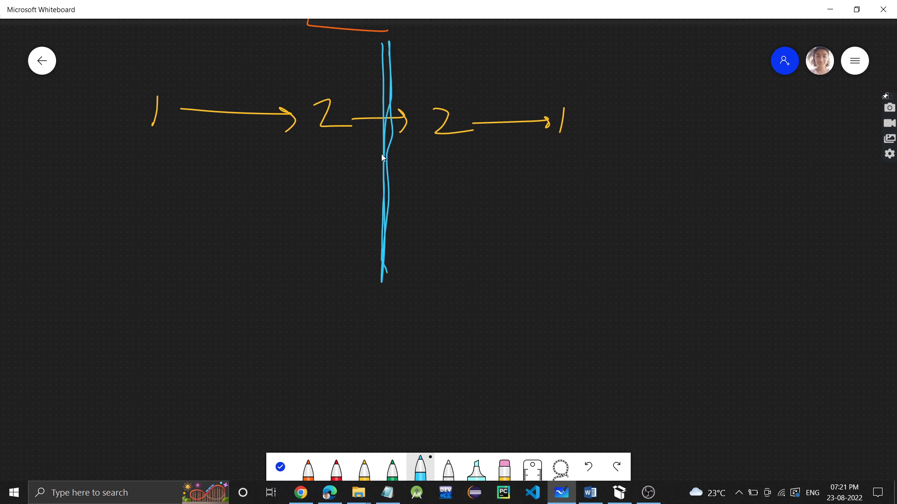
mouse_move(324, 95)
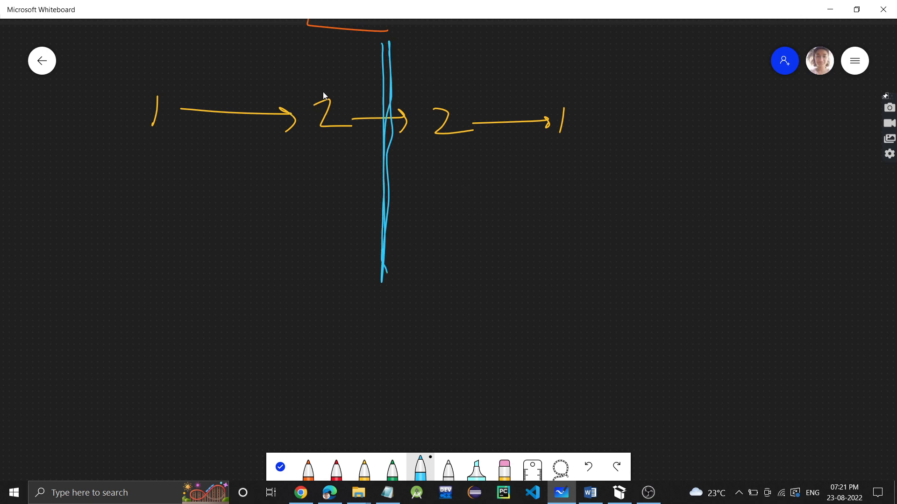
left_click_drag(452, 86, 510, 74)
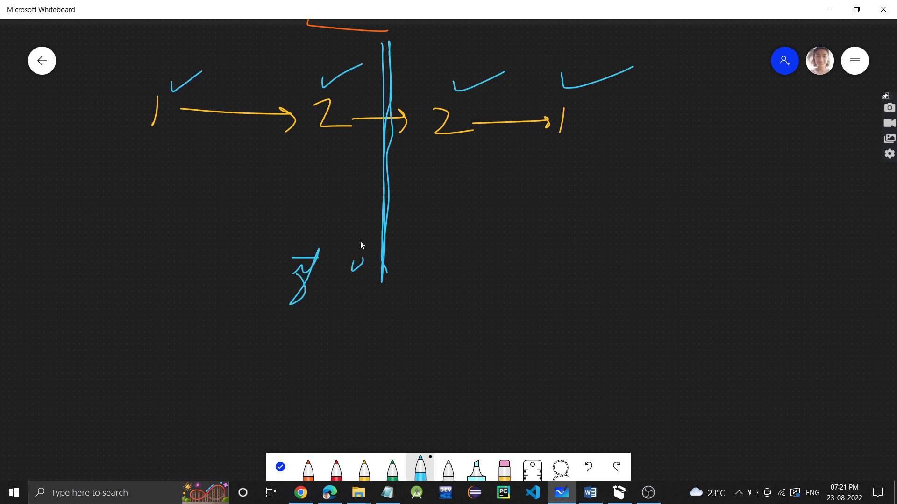
Handwrite the note 'if it is a palind…' beneath the divided list.
left_click_drag(355, 260, 443, 269)
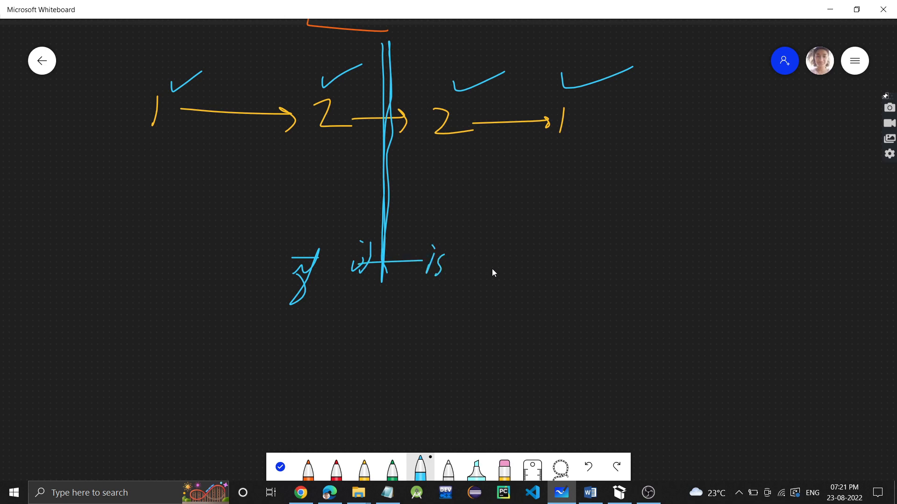
left_click_drag(480, 275, 624, 275)
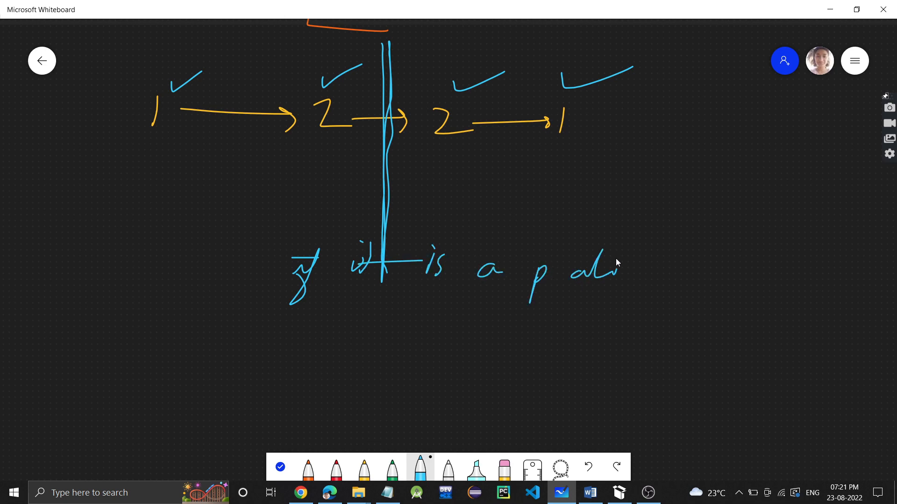
left_click_drag(600, 269, 649, 281)
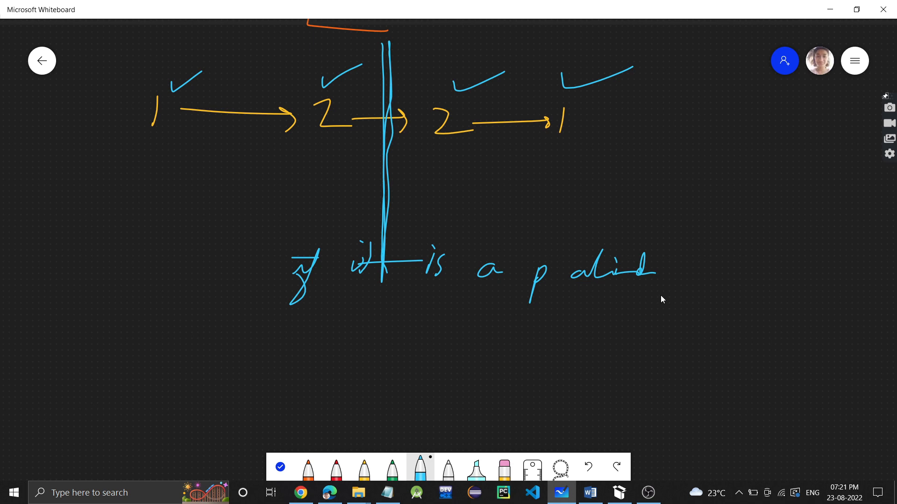
mouse_move(458, 152)
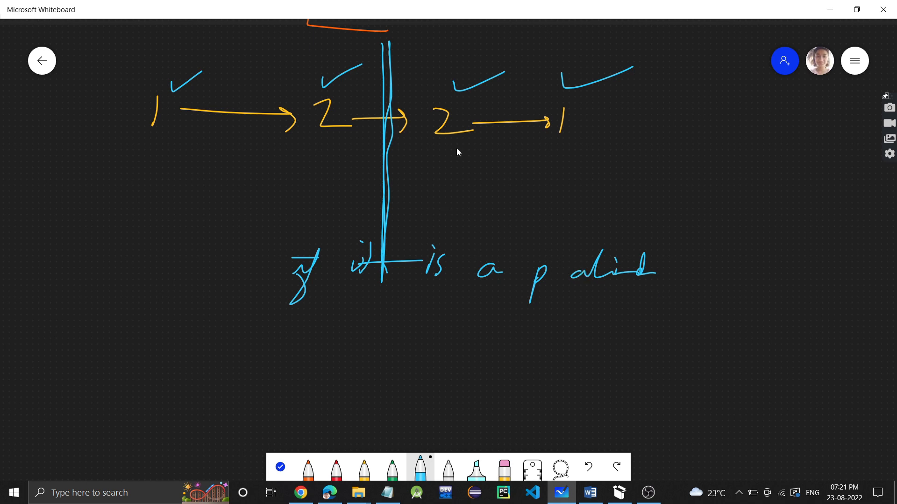
In orange, write 1 2 3 2 1, cross out the middle 3 and tick the matching halves.
left_click(307, 467)
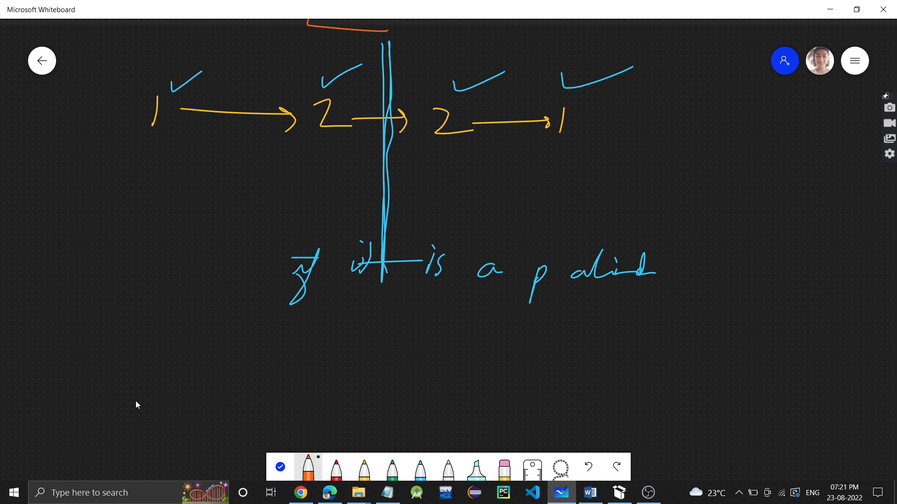
left_click_drag(37, 343, 178, 355)
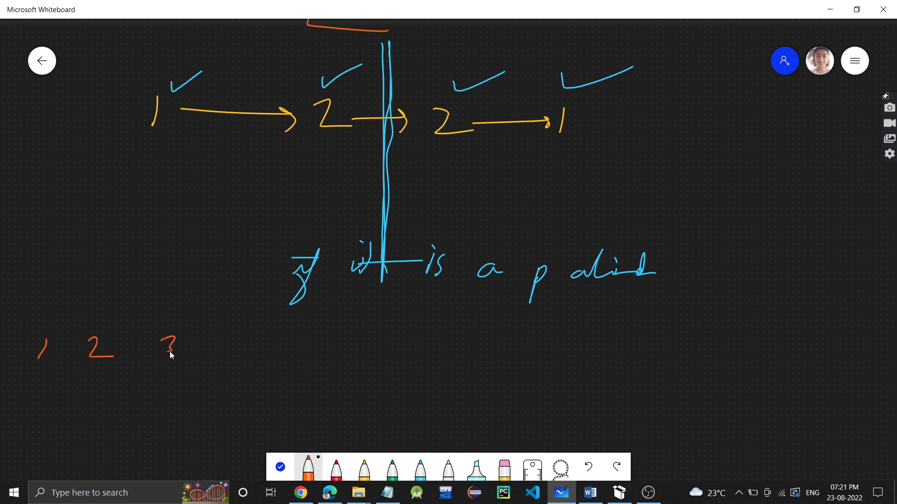
left_click_drag(218, 342, 275, 360)
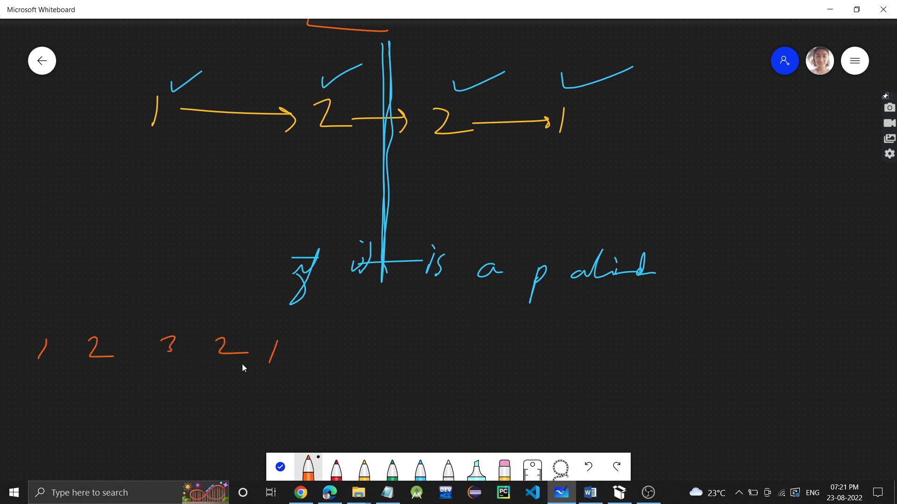
mouse_move(82, 329)
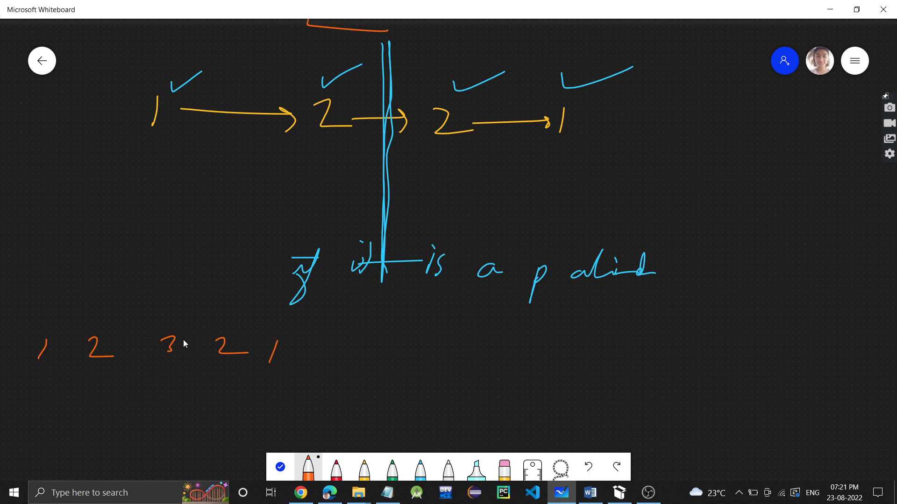
left_click_drag(172, 281, 163, 388)
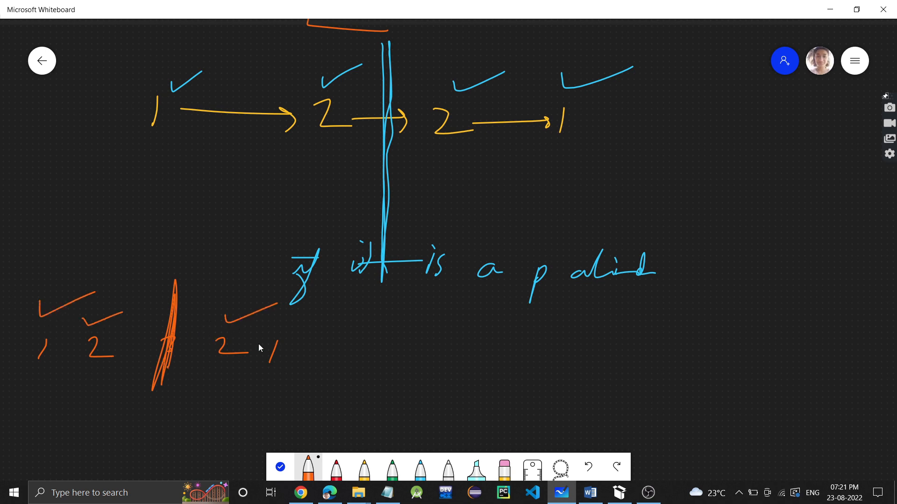
left_click_drag(269, 329, 367, 317)
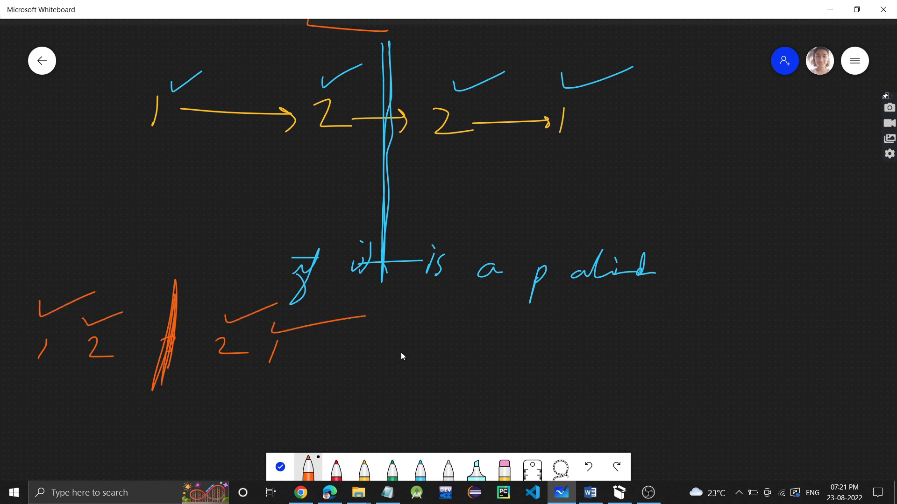
Write 3 2 1 below with a blue comparison note, tick the matching 2 1, then pick the eraser.
left_click_drag(377, 360, 385, 394)
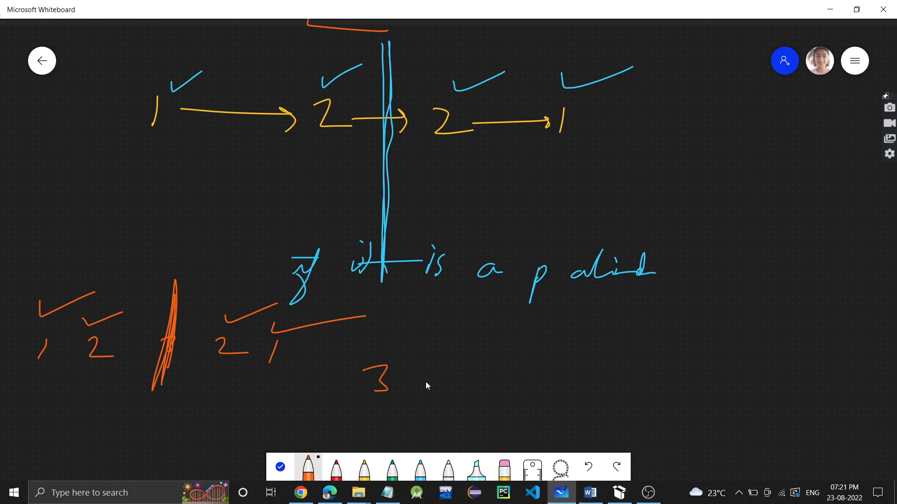
left_click_drag(426, 383, 486, 375)
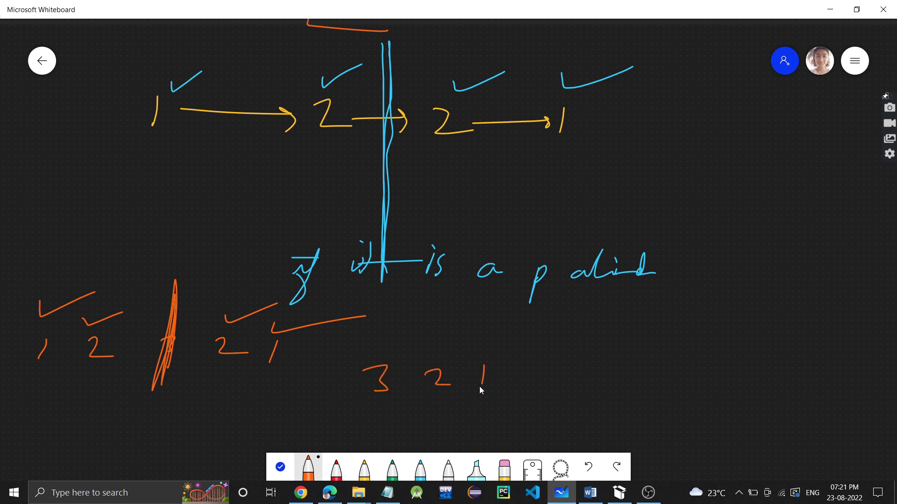
left_click_drag(309, 369, 317, 394)
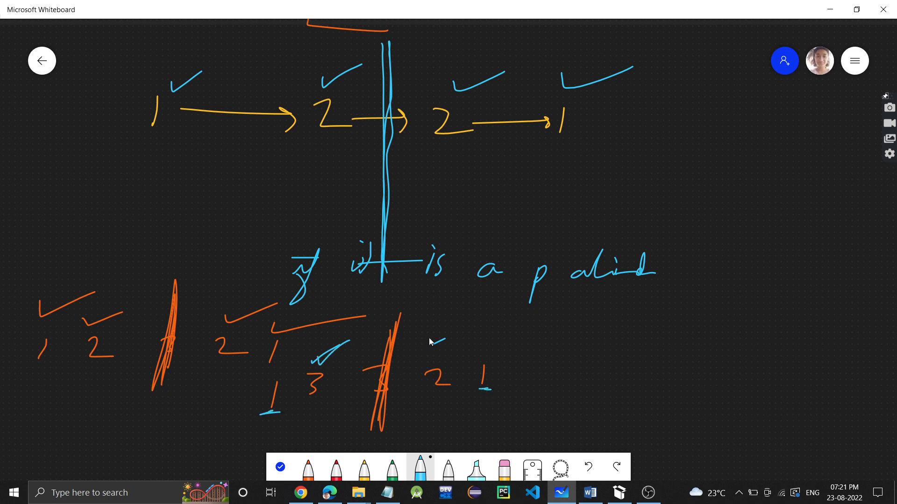
left_click_drag(429, 343, 490, 328)
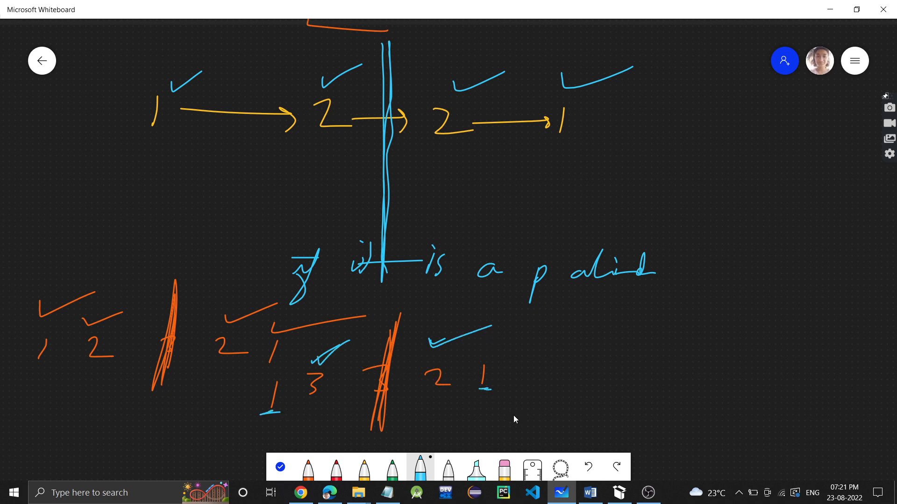
left_click(502, 467)
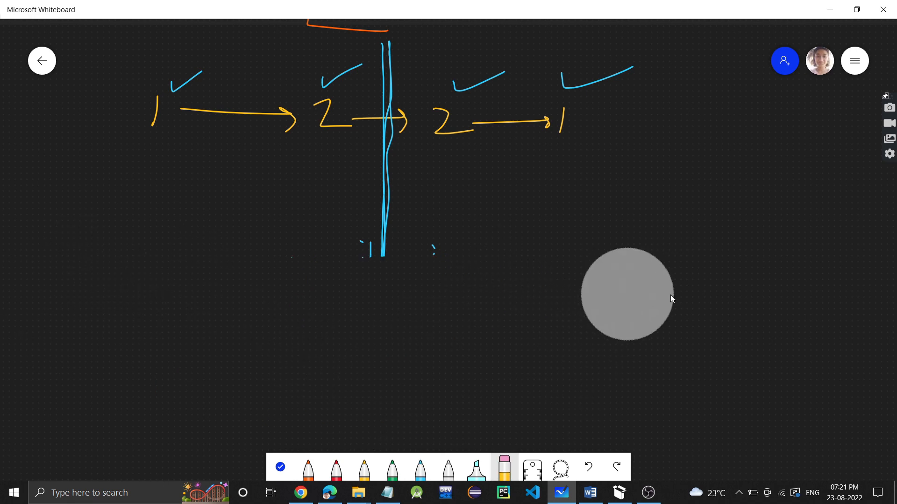
In yellow, number two steps and handwrite '1. Mid of LL'.
left_click(364, 466)
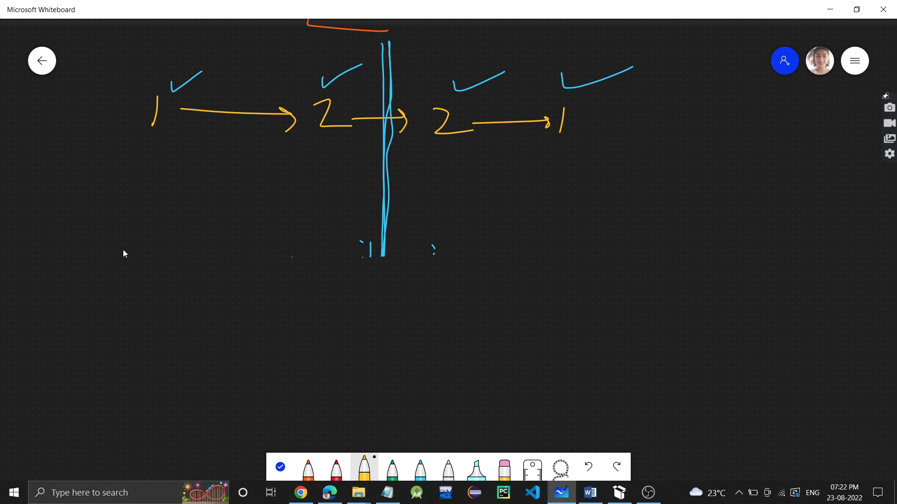
left_click_drag(33, 237, 27, 261)
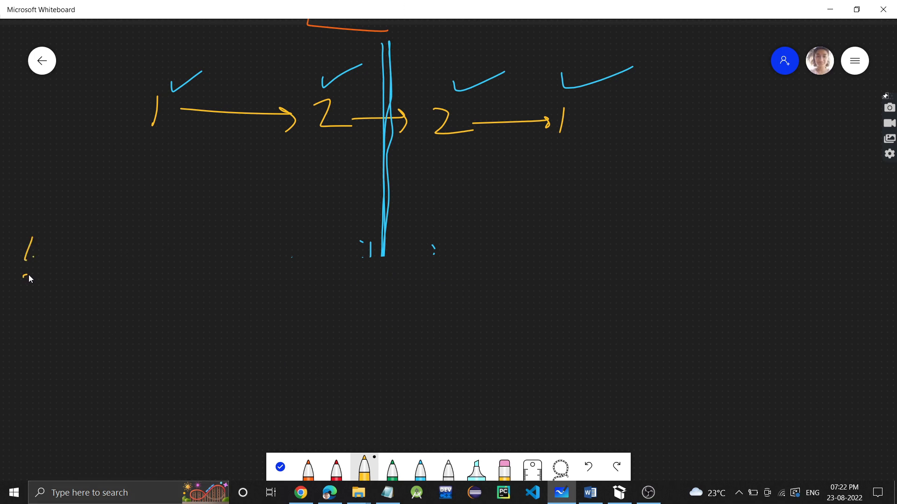
left_click_drag(22, 277, 35, 283)
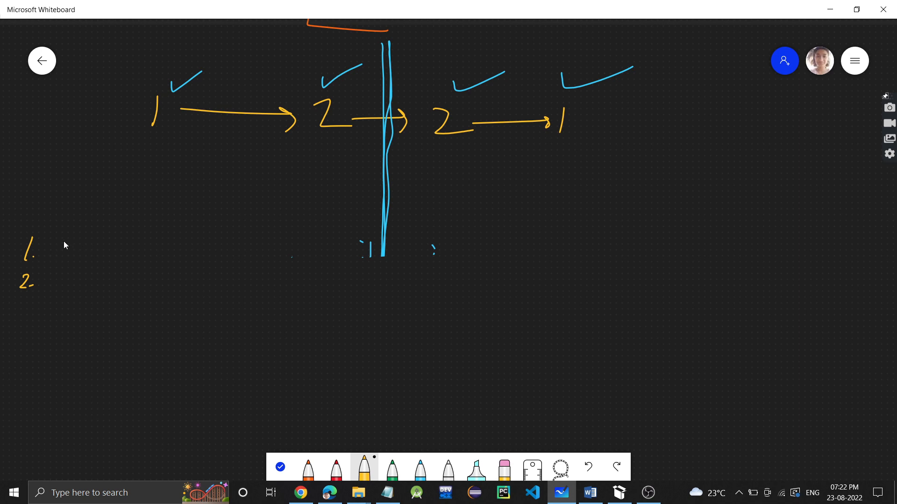
left_click_drag(57, 240, 100, 246)
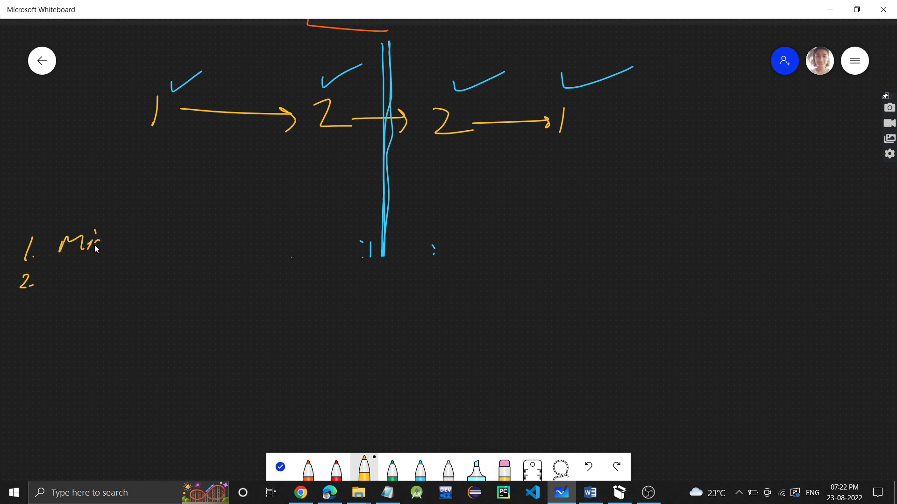
left_click_drag(103, 243, 149, 252)
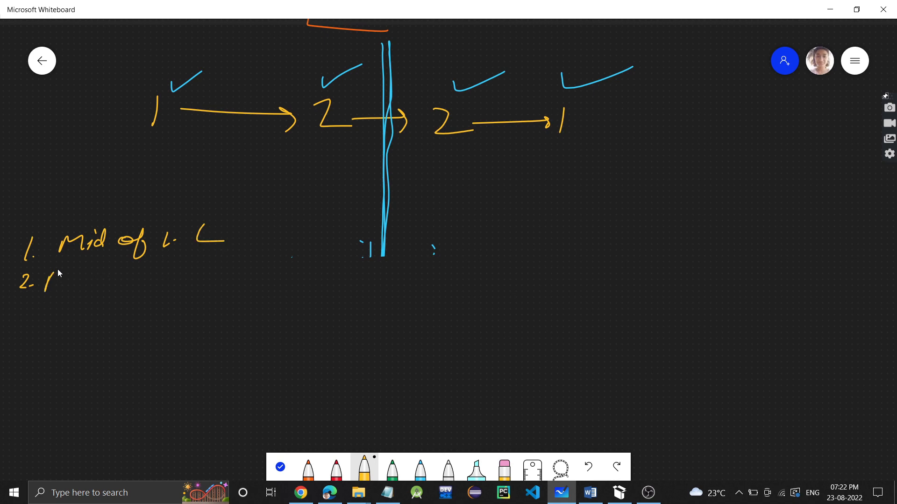
Write '2. Reverse of LL' and tick off both plan steps.
left_click_drag(43, 286, 100, 286)
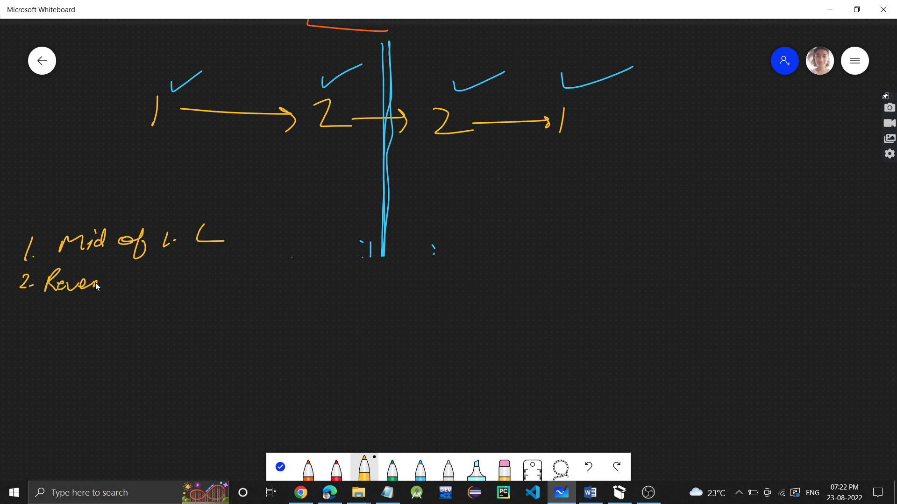
left_click_drag(103, 283, 183, 280)
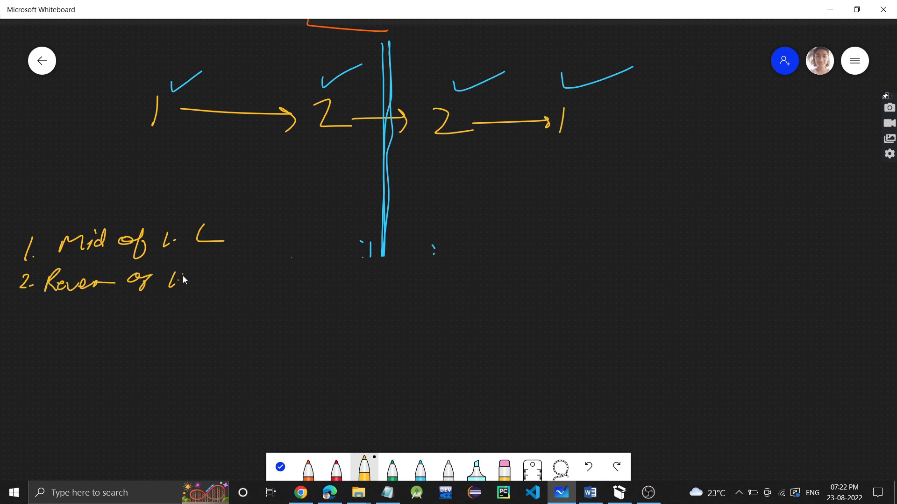
left_click_drag(203, 241, 266, 220)
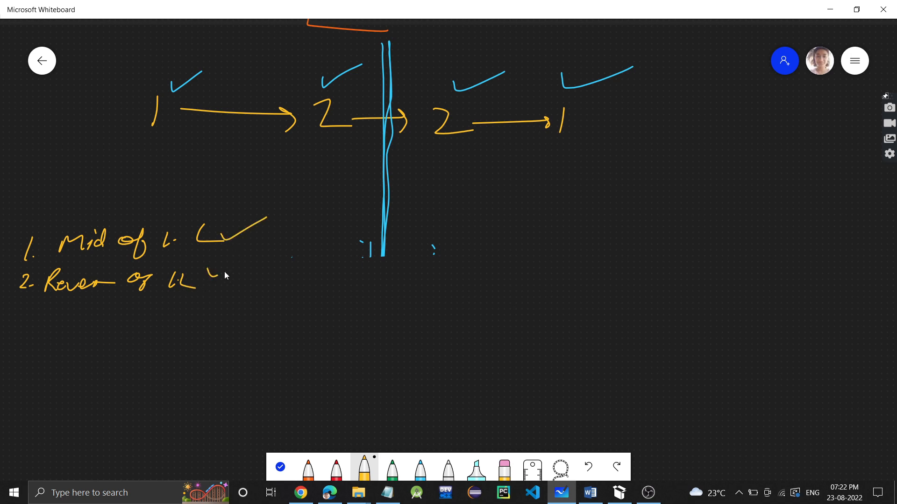
left_click_drag(214, 277, 240, 261)
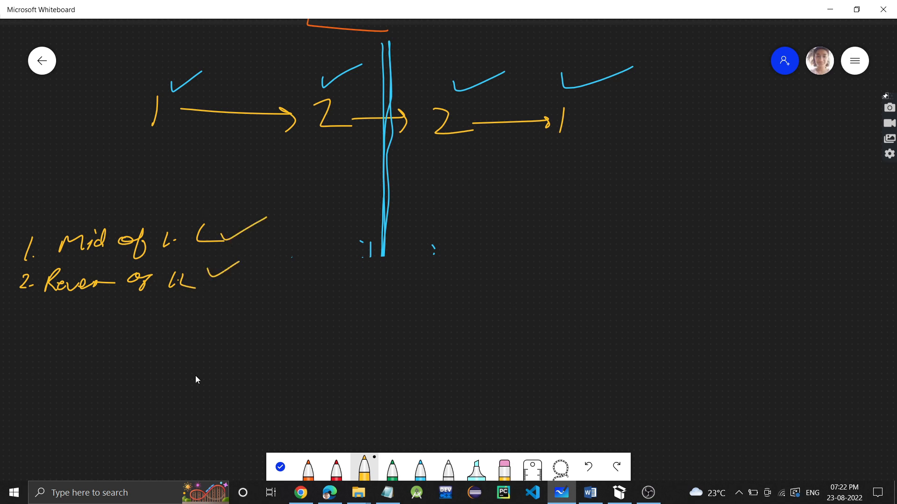
mouse_move(119, 333)
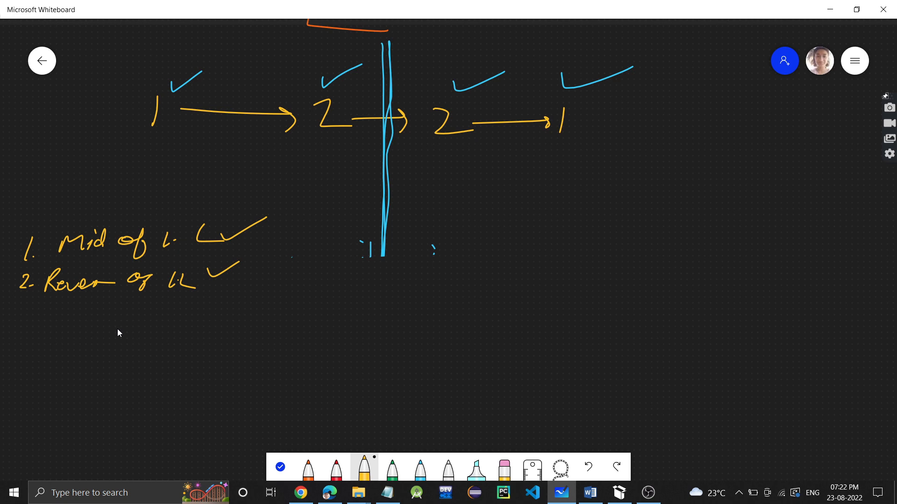
Circle the middle node 2 and label the first node head and the middle node h2 with arrows.
left_click_drag(5, 310, 294, 321)
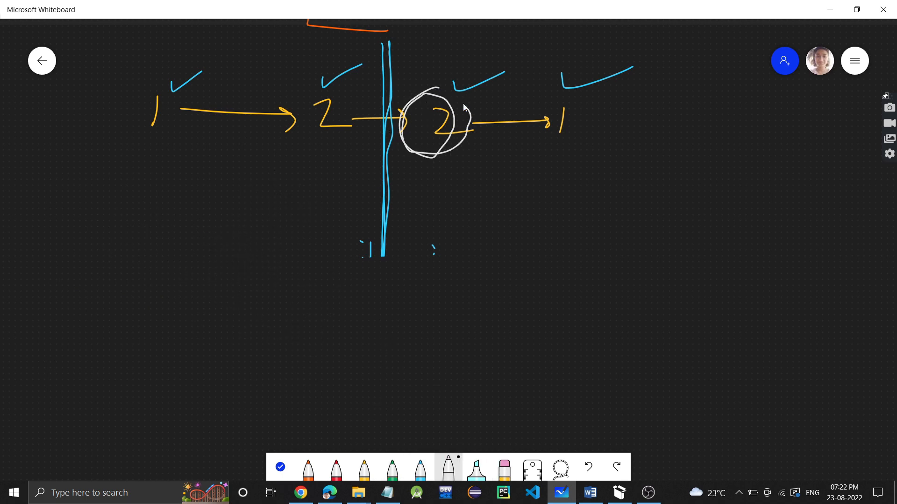
left_click_drag(415, 100, 466, 111)
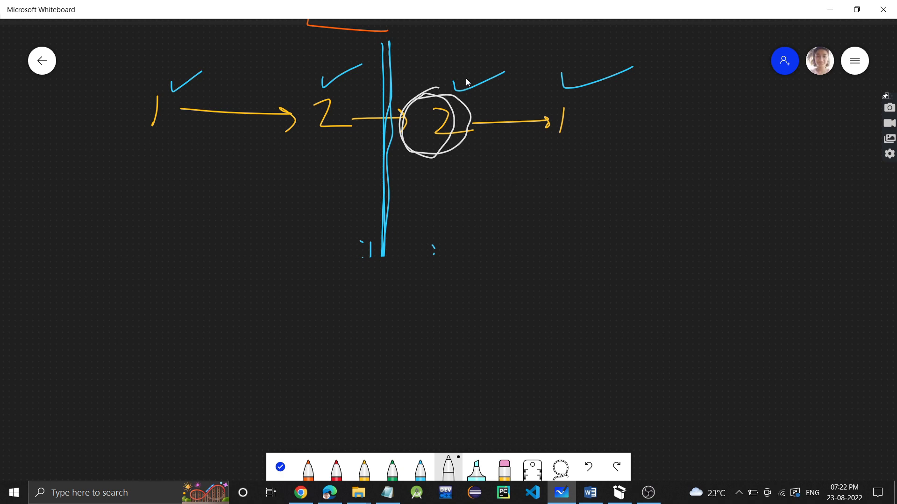
left_click_drag(442, 75, 472, 57)
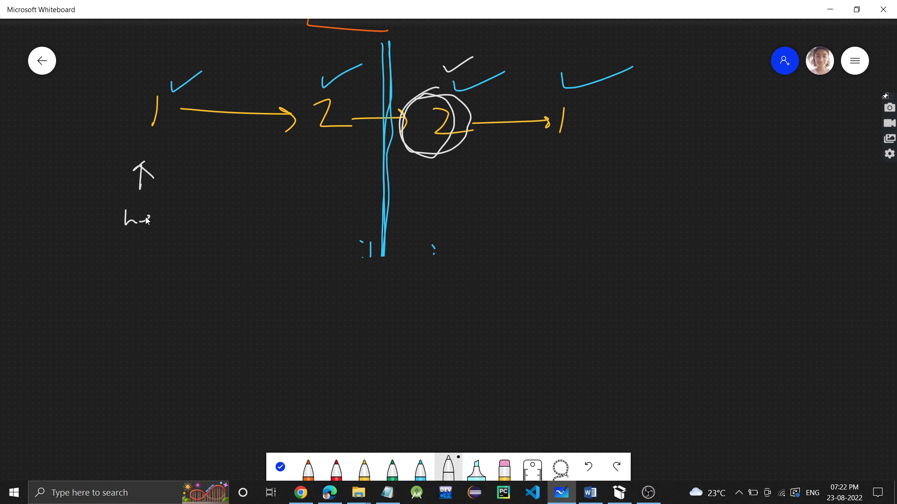
left_click_drag(149, 219, 186, 219)
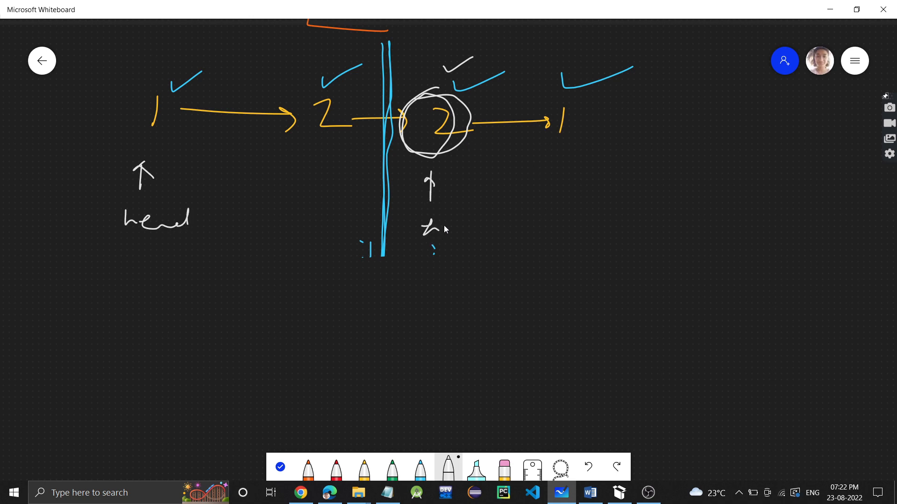
left_click_drag(443, 223, 466, 246)
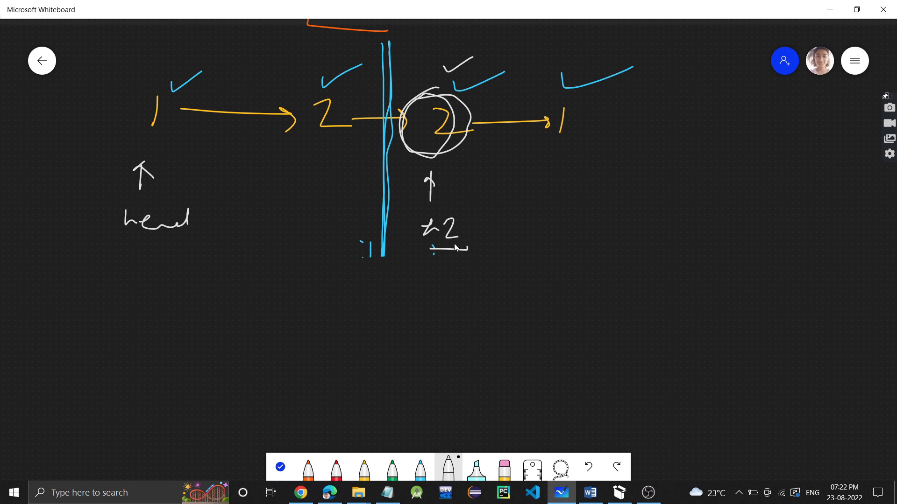
mouse_move(485, 110)
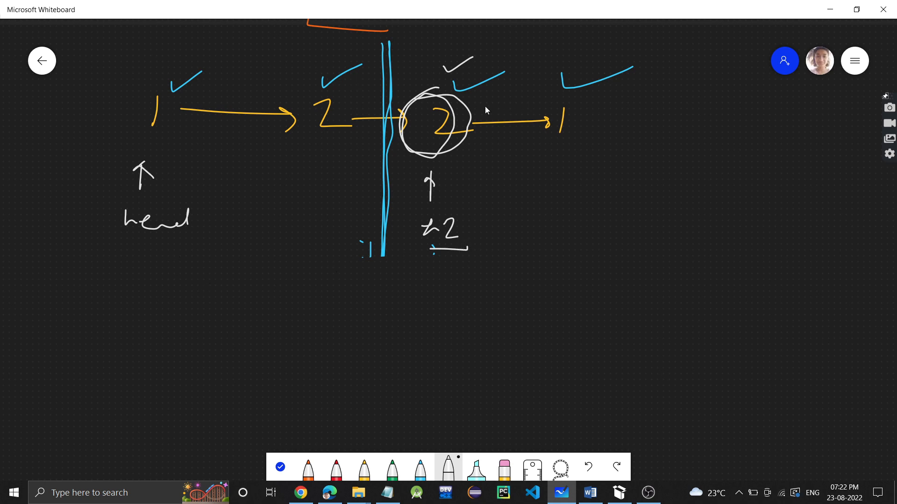
mouse_move(324, 89)
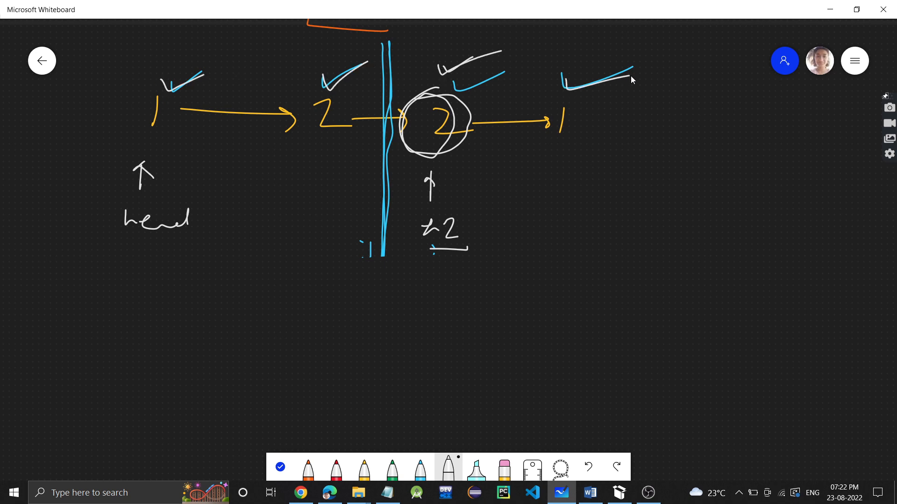
Note rev(h2) beside a long arrow and sketch the two 1→2 halves for comparison.
left_click_drag(418, 302, 615, 297)
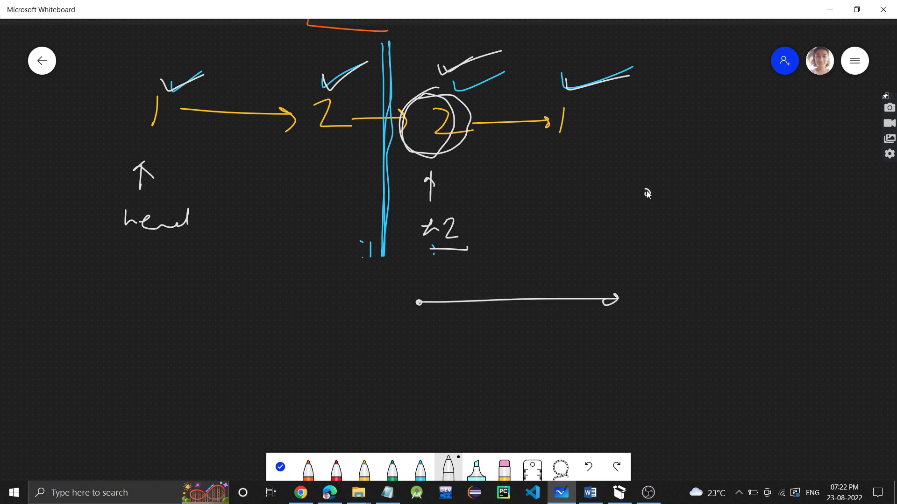
left_click_drag(647, 192, 778, 198)
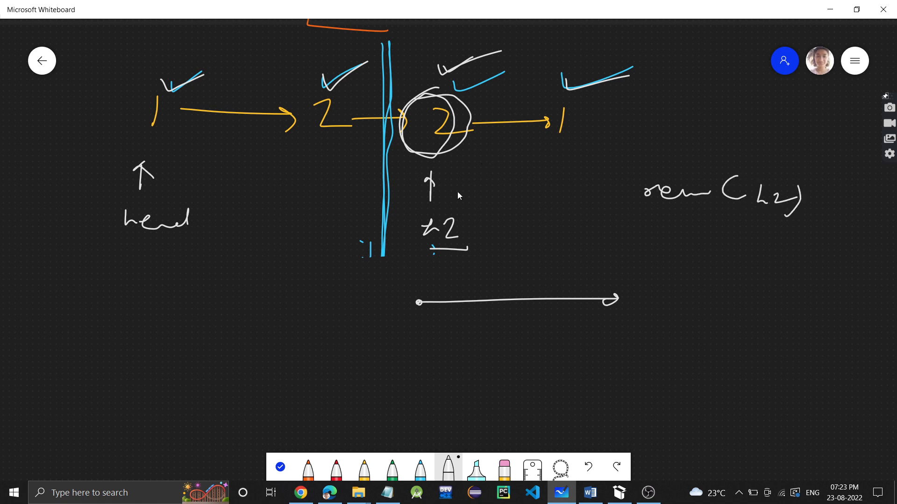
left_click_drag(91, 297, 98, 323)
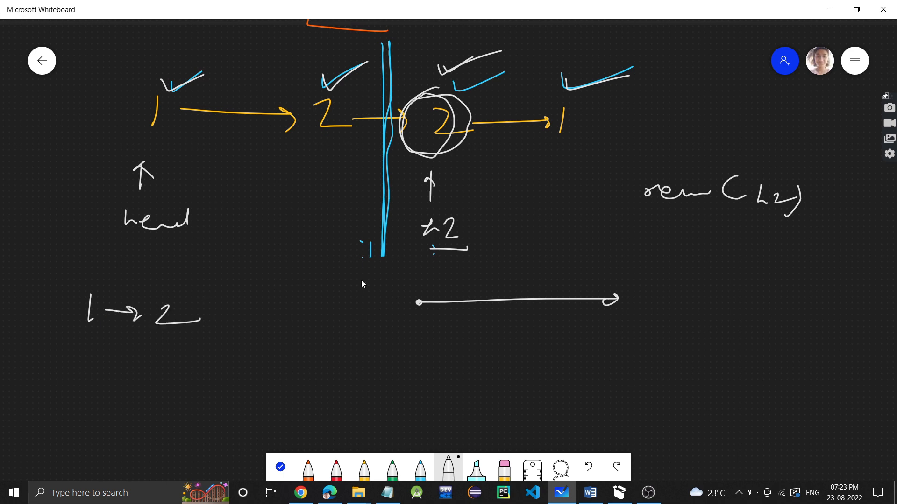
mouse_move(120, 365)
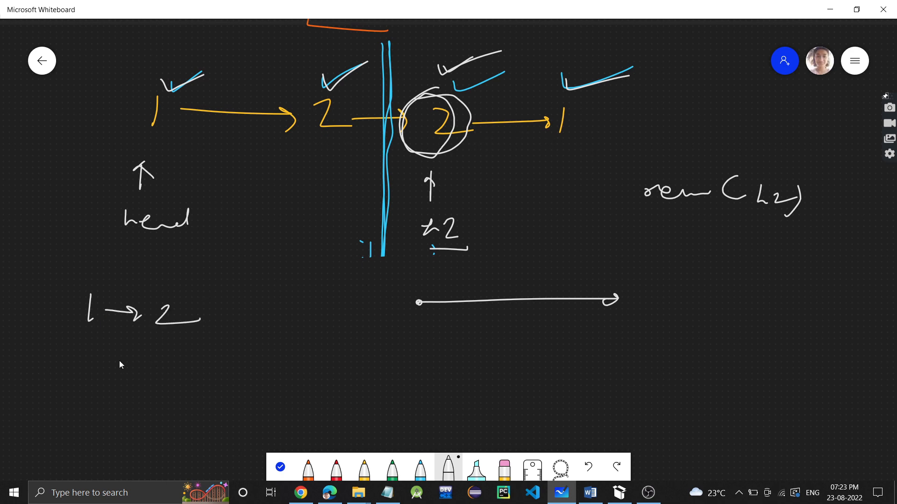
left_click_drag(86, 366, 189, 366)
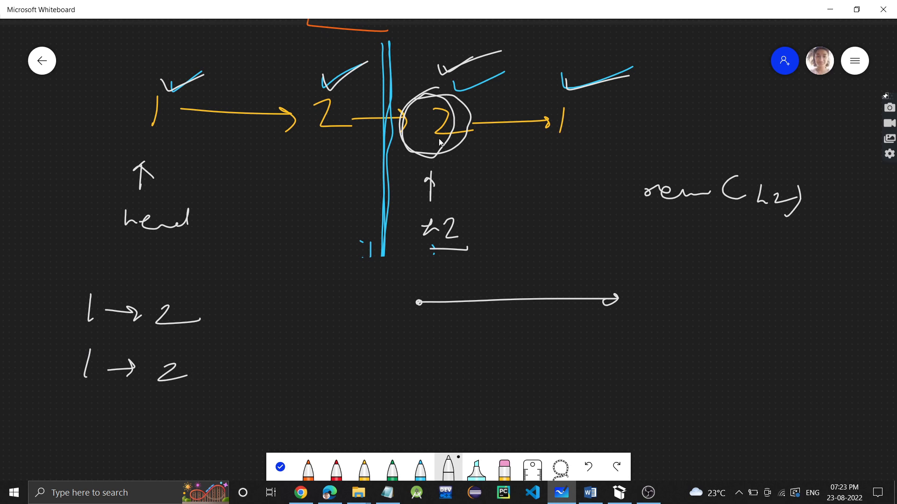
mouse_move(144, 394)
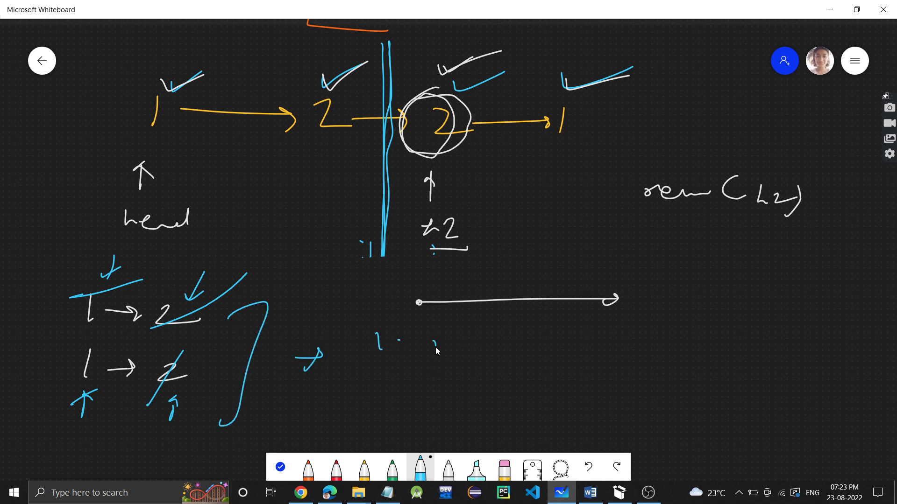
Handwrite step '1. mid of LL → h2' beside the halves sketch.
left_click_drag(423, 343, 509, 346)
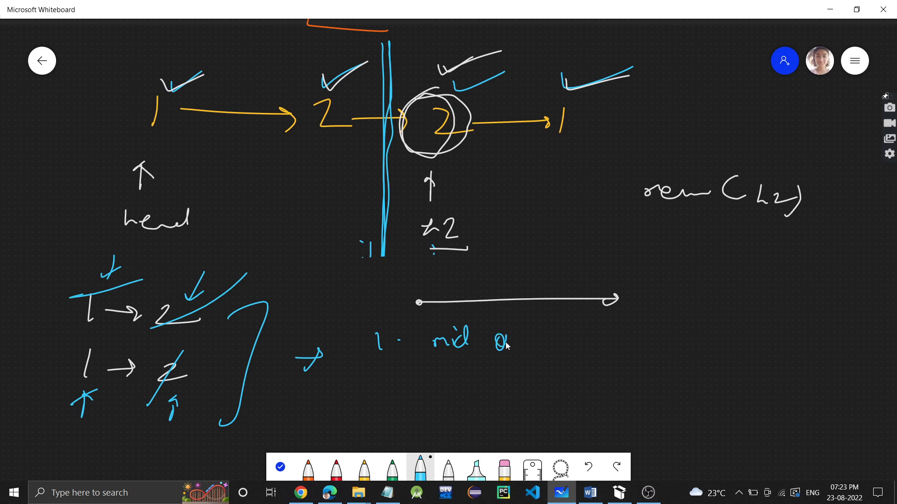
left_click_drag(552, 343, 603, 331)
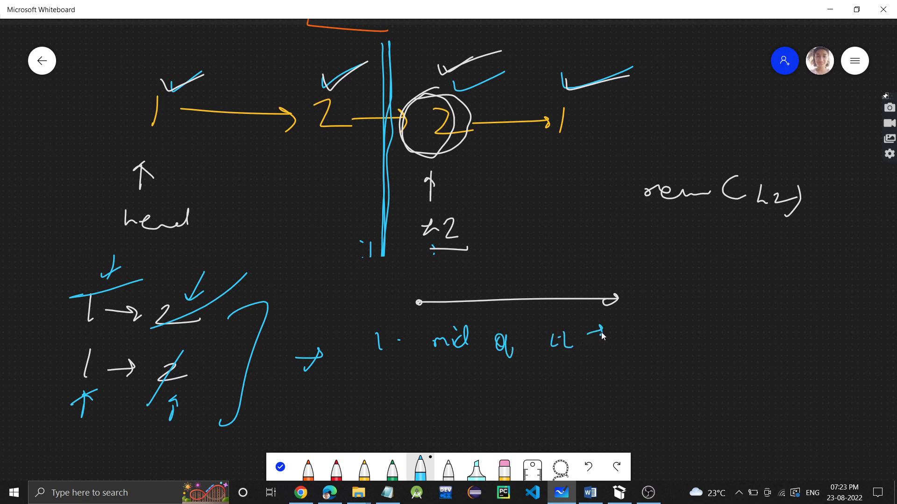
left_click_drag(583, 337, 629, 326)
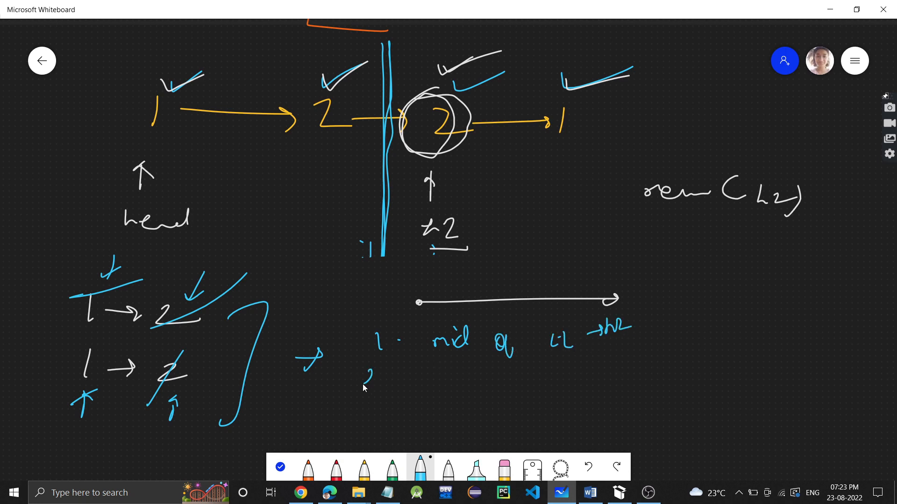
Handwrite step '2. reverse (h2)' below it.
left_click_drag(366, 380, 464, 372)
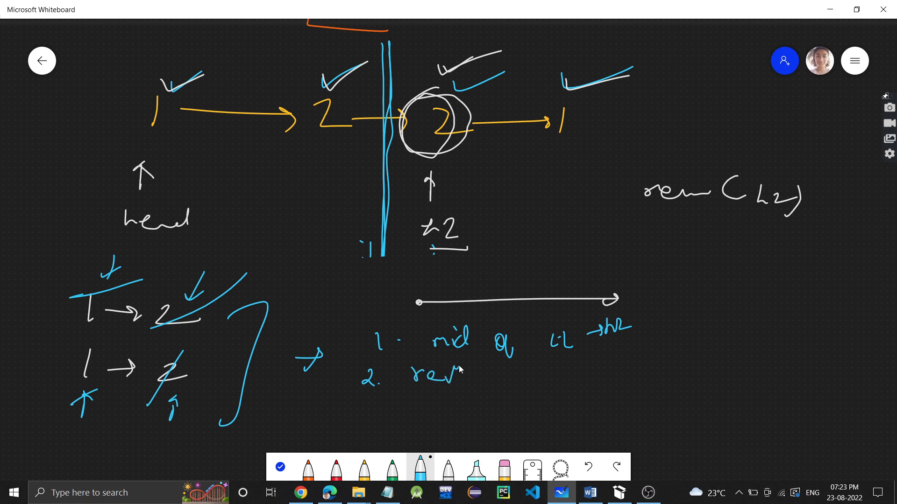
left_click_drag(458, 374, 566, 377)
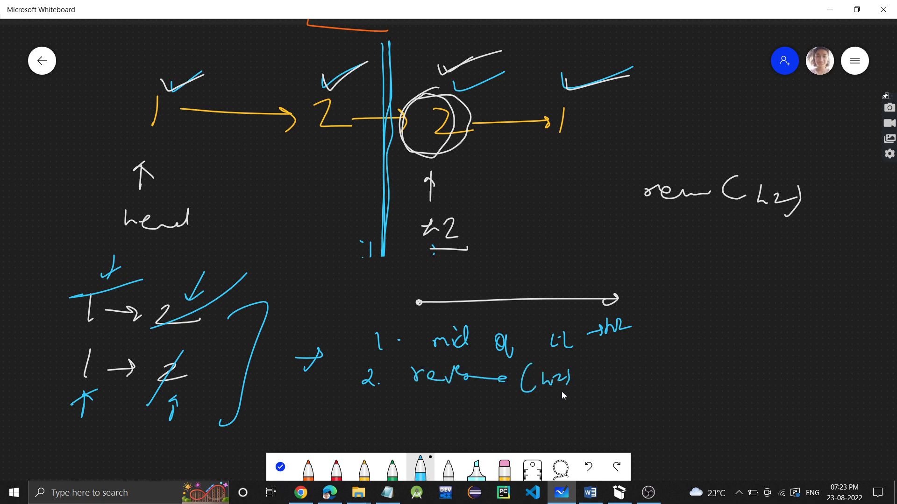
left_click_drag(369, 412, 380, 429)
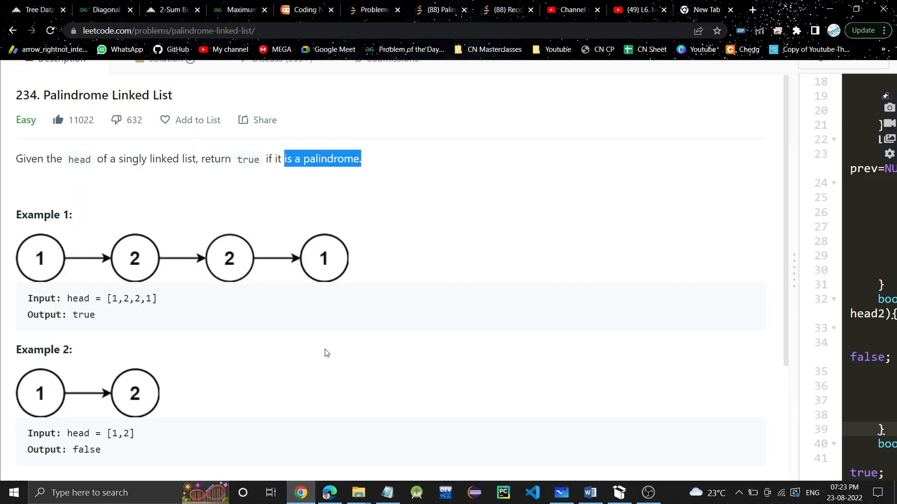
Scroll the LeetCode problem to Example 2 and Constraints, then return to the whiteboard.
scroll("down", 3)
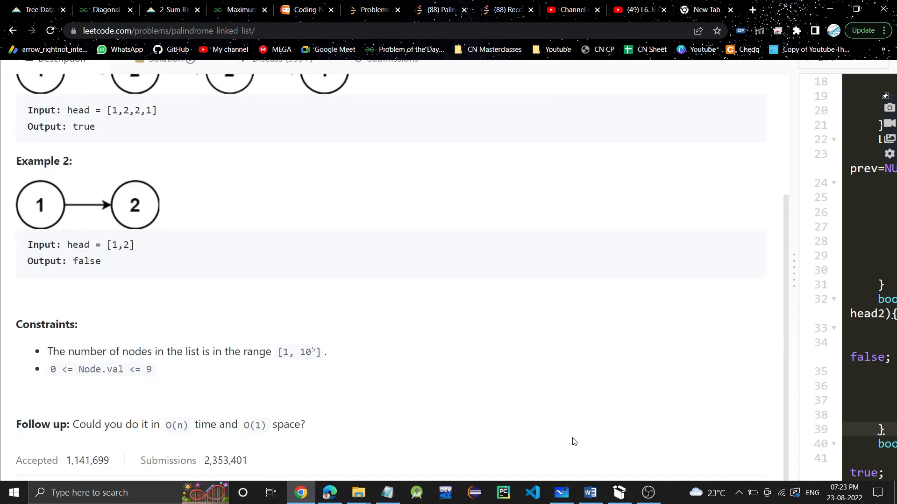
left_click(560, 493)
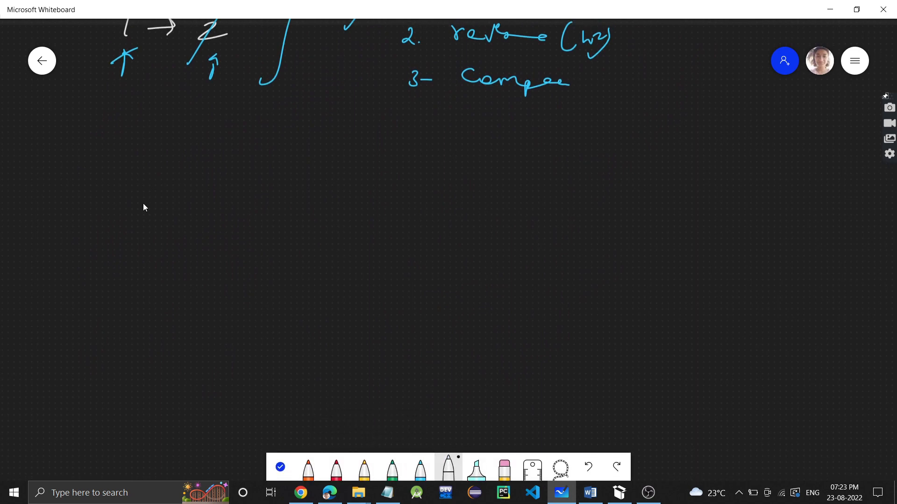
Write the list 1 2 3 2 1 and strike through the middle 3 in blue.
left_click_drag(156, 186, 153, 226)
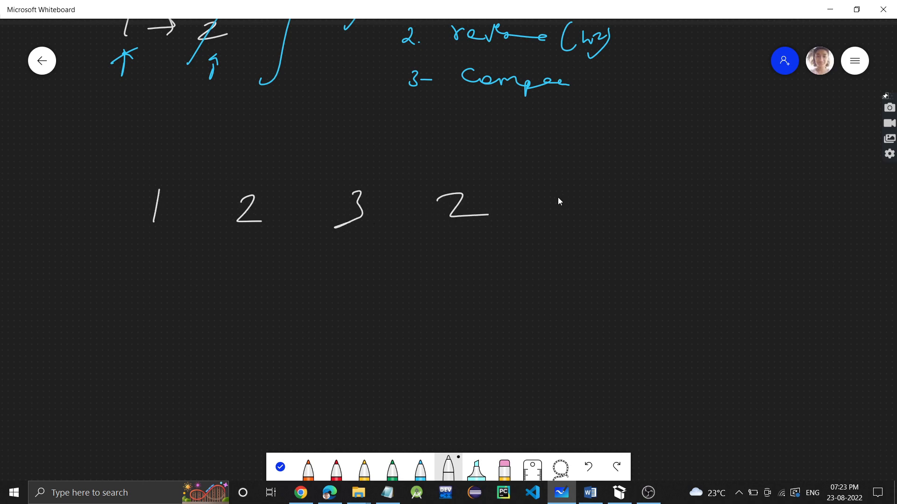
left_click_drag(555, 194, 552, 223)
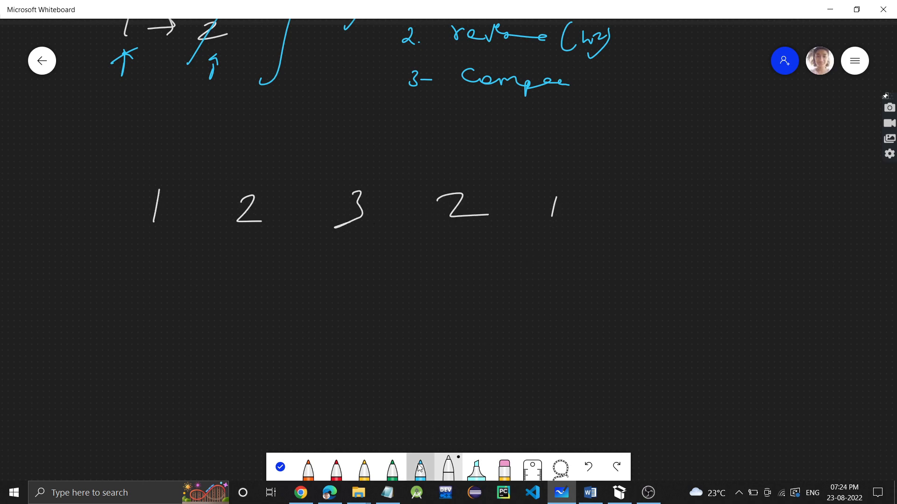
left_click(420, 466)
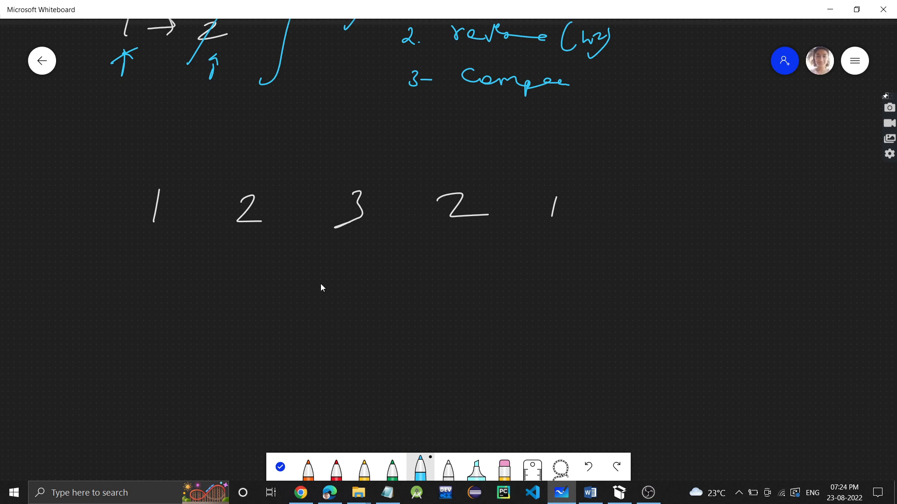
left_click_drag(371, 148, 351, 269)
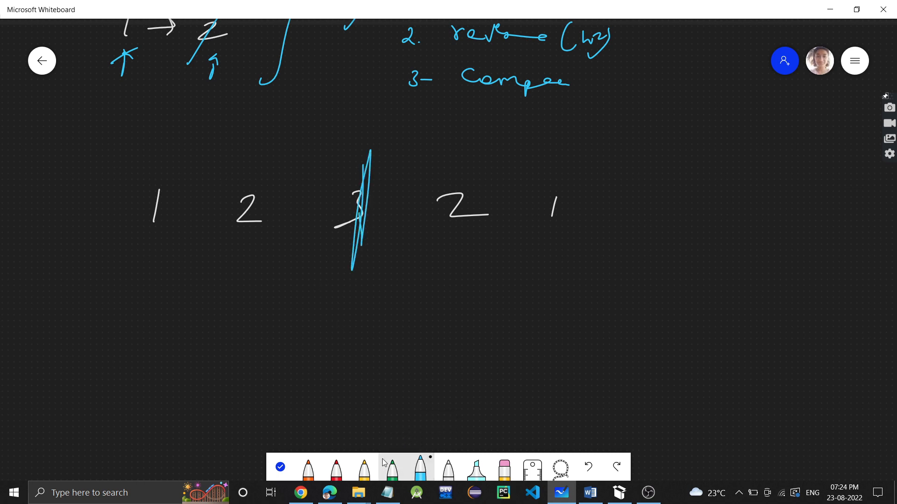
Tick the matching 2s, circle the second half as h2, write its reversed form below, then bring up the solution code.
left_click_drag(243, 174, 271, 167)
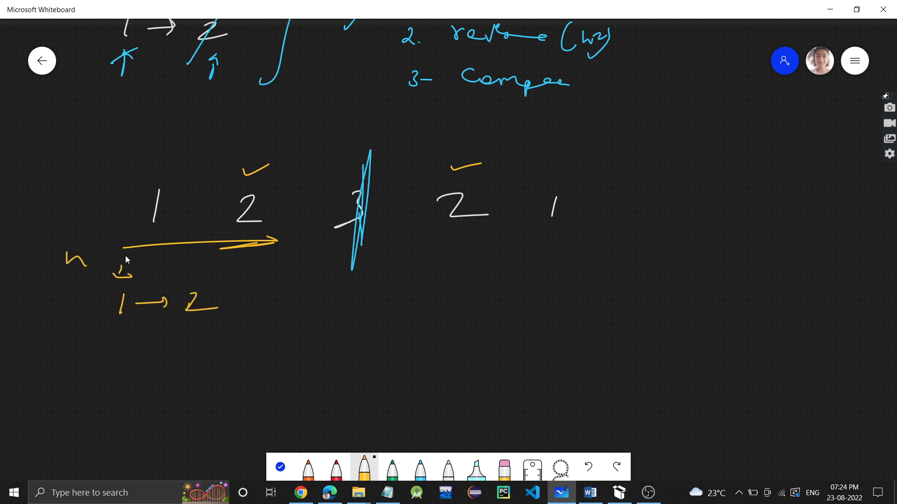
left_click_drag(442, 238, 611, 238)
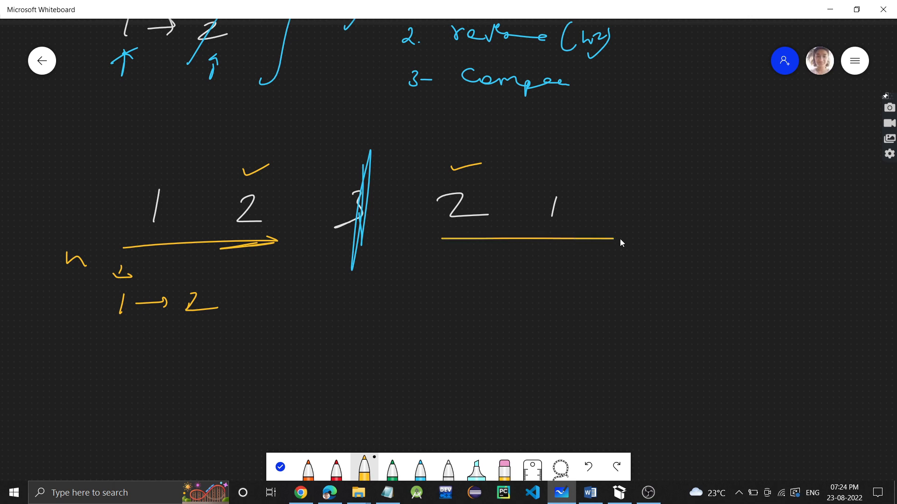
left_click_drag(448, 269, 448, 243)
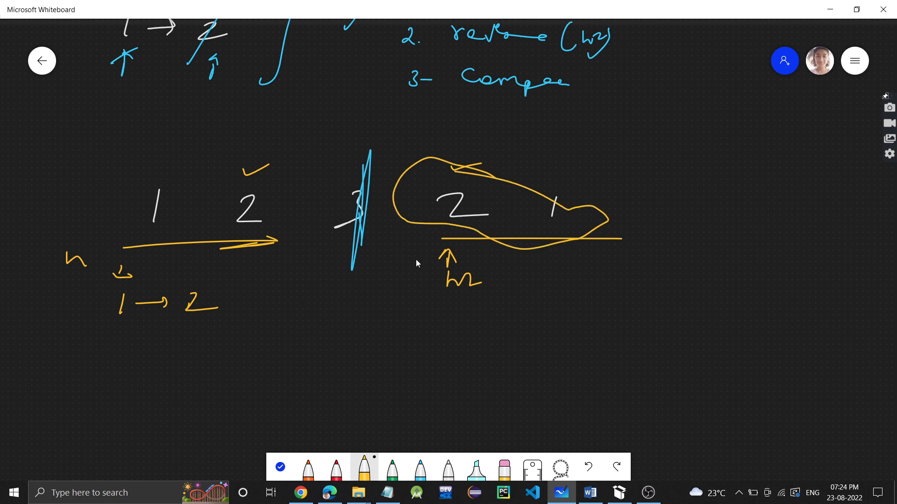
left_click_drag(120, 355, 205, 355)
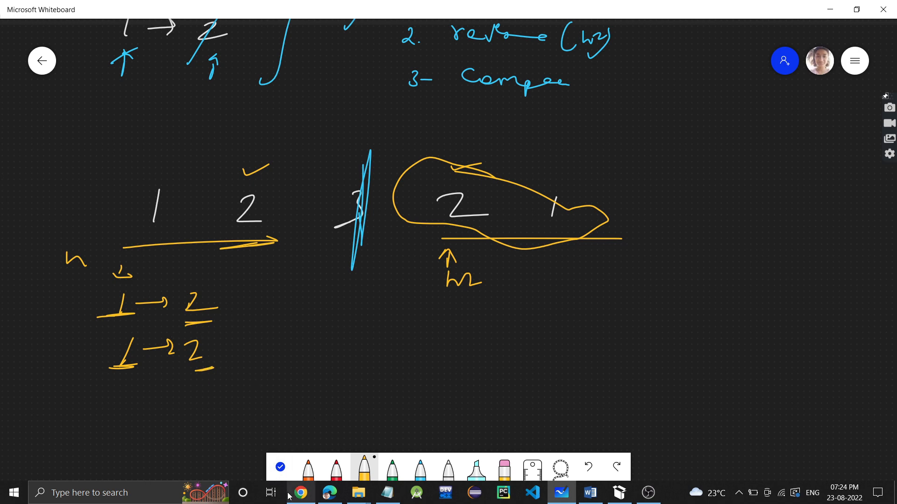
left_click(299, 493)
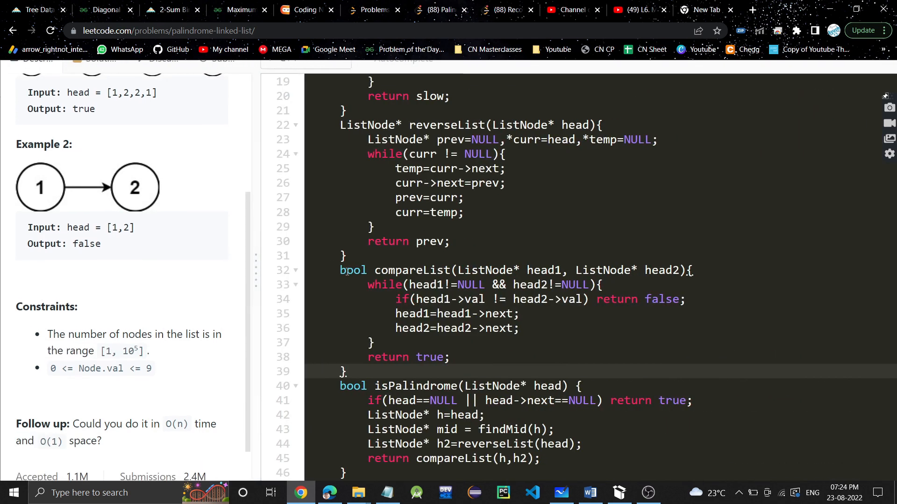
Scroll to isPalindrome and point out the header and the head copy stored in h.
scroll("down", 3)
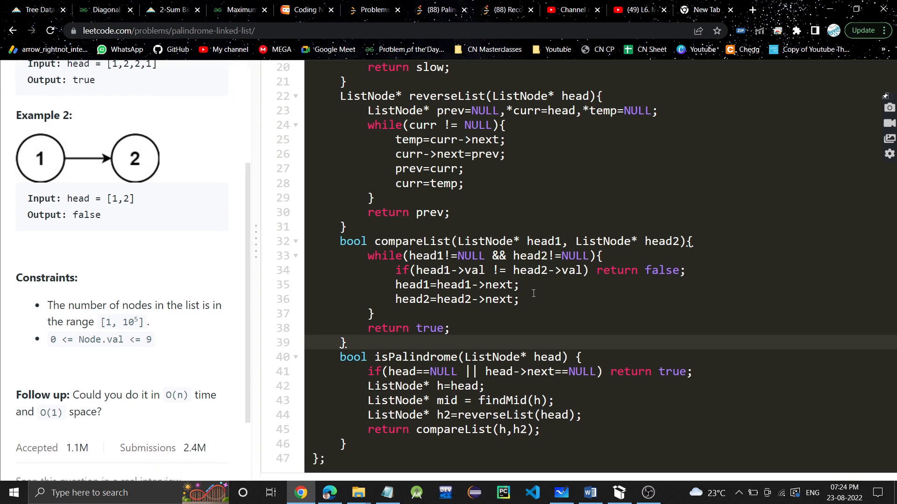
scroll("down", 3)
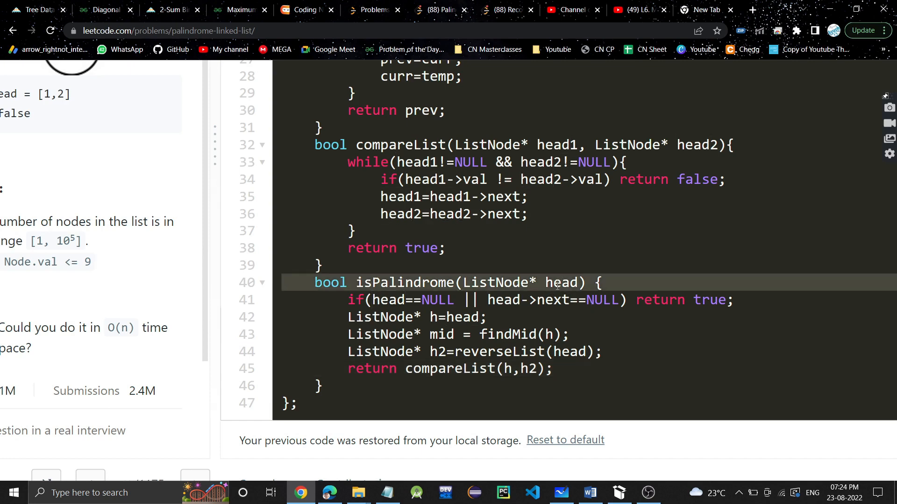
left_click(430, 317)
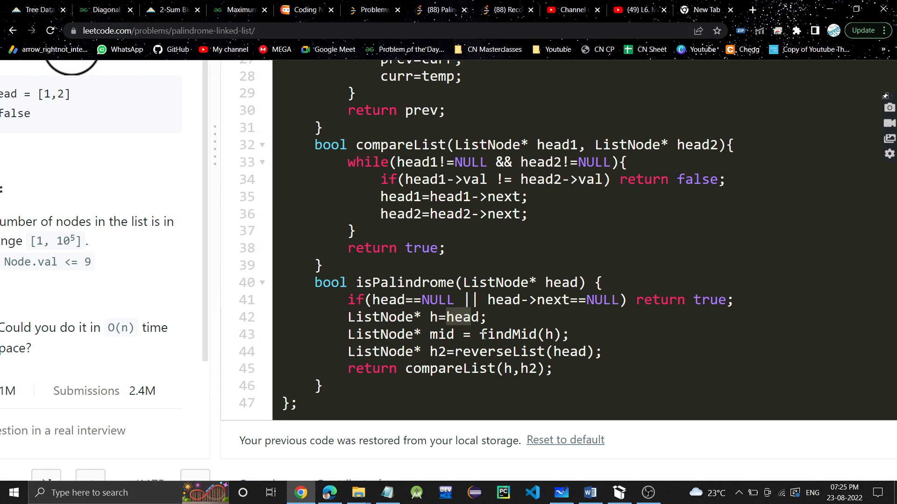
left_click(434, 317)
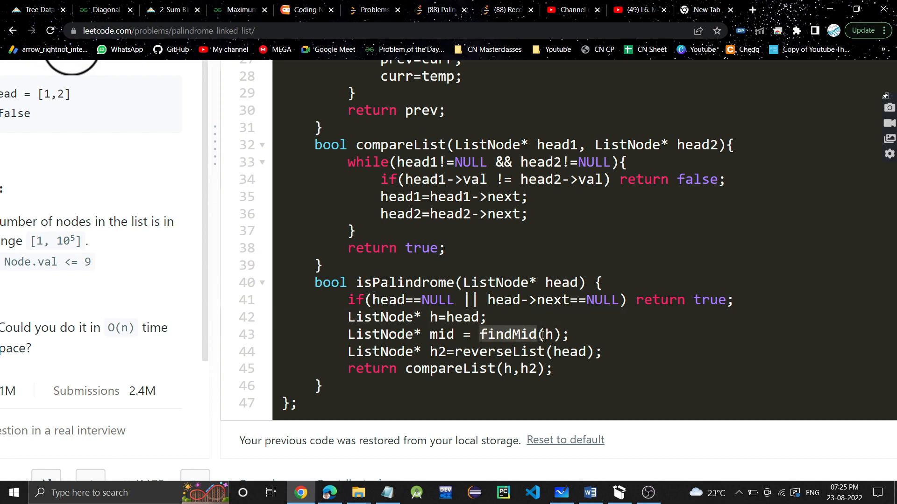
Replace head with mid in the reverseList call after findMid.
double_click(508, 334)
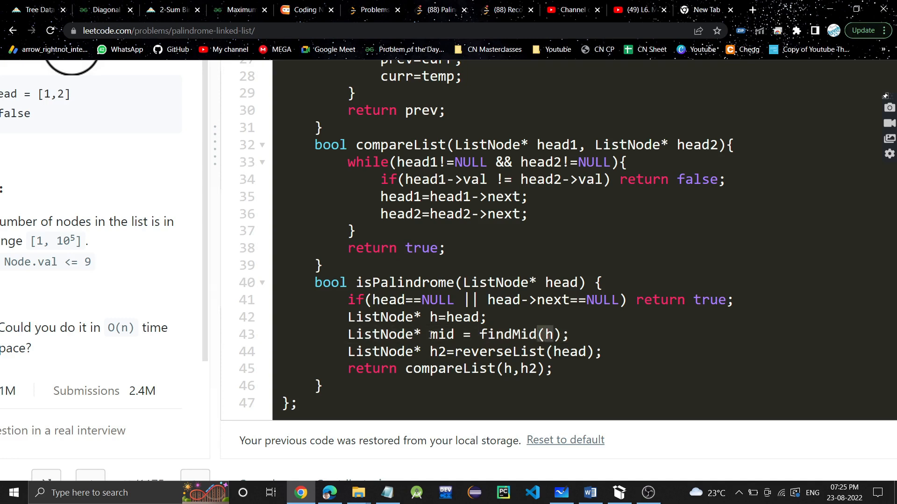
double_click(440, 334)
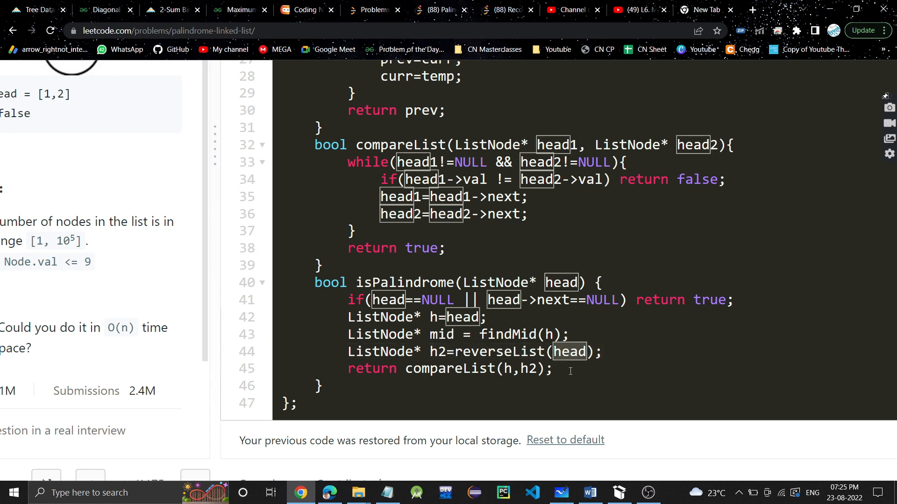
type("mid")
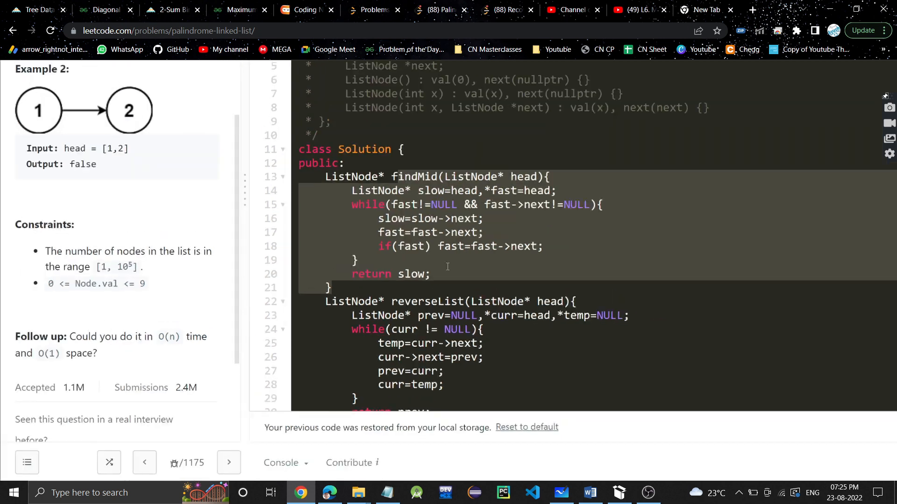
Review the findMid and reverseList helpers and compareList, then return to the whiteboard diagram.
scroll("down", 3)
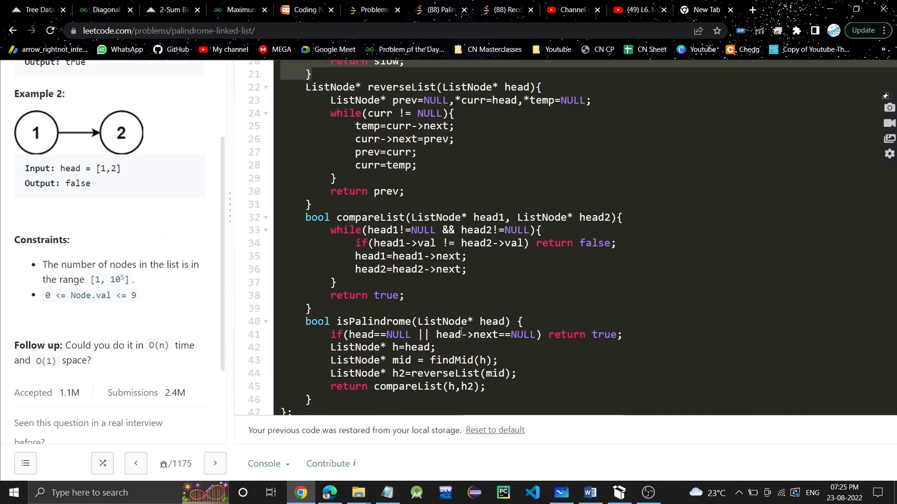
double_click(401, 361)
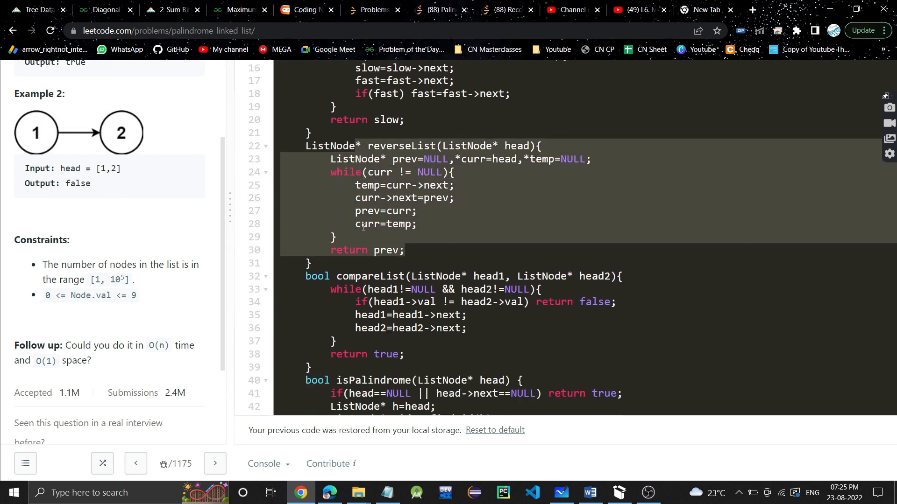
scroll("down", 3)
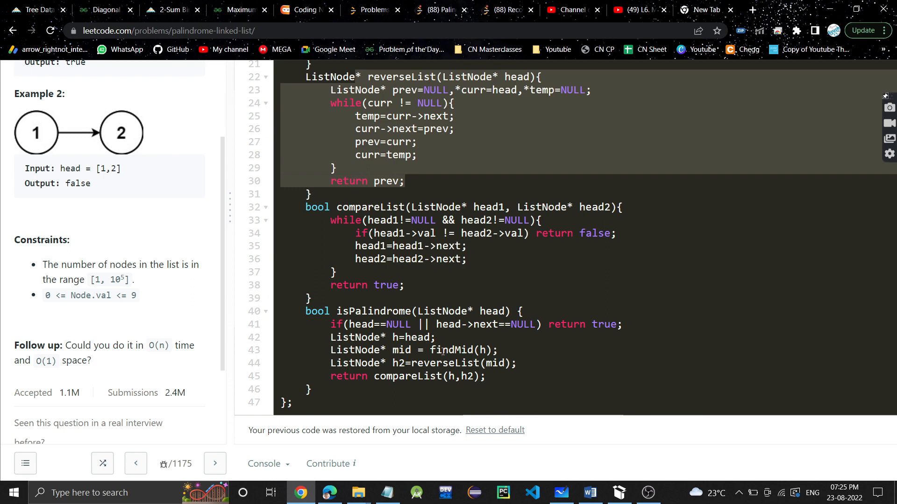
left_click(559, 493)
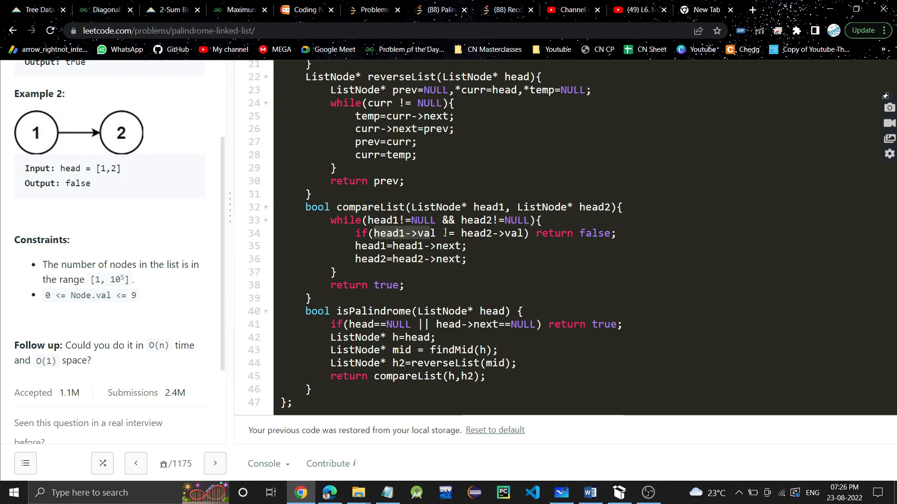
left_click(560, 493)
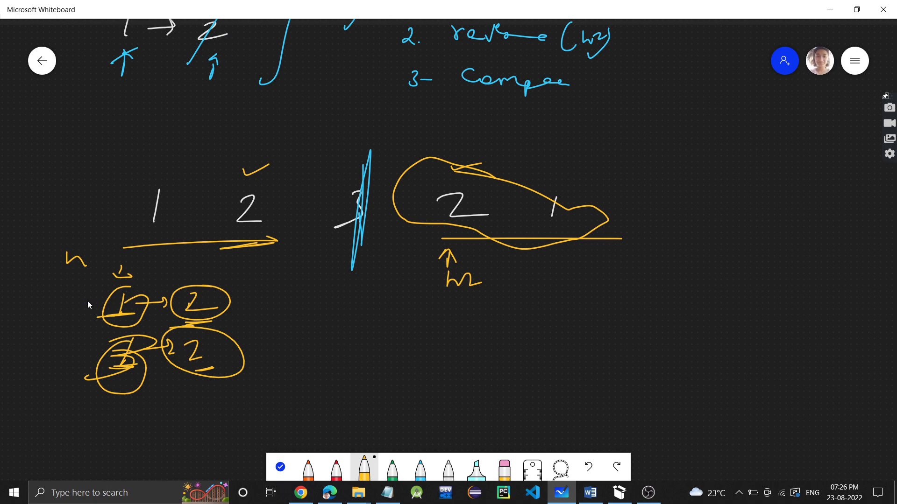
Check the compareList loop in the code and return to the whiteboard to tick the matched first nodes.
left_click(300, 493)
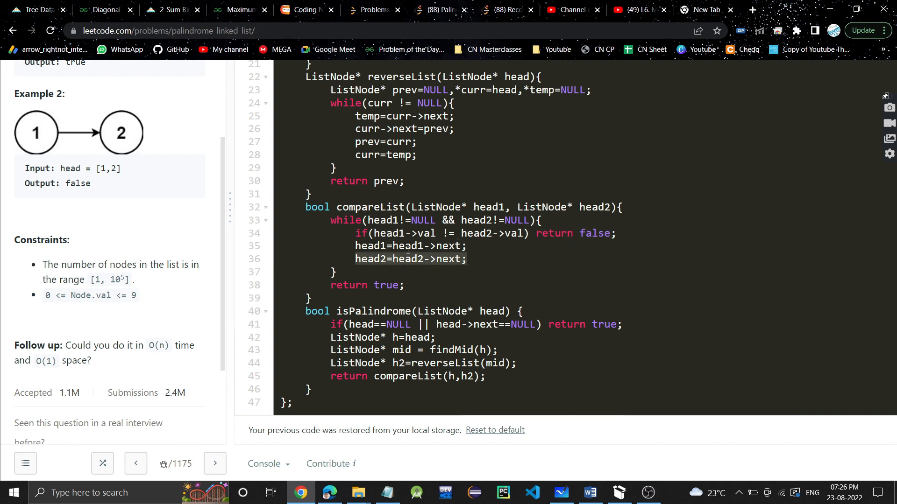
left_click(560, 493)
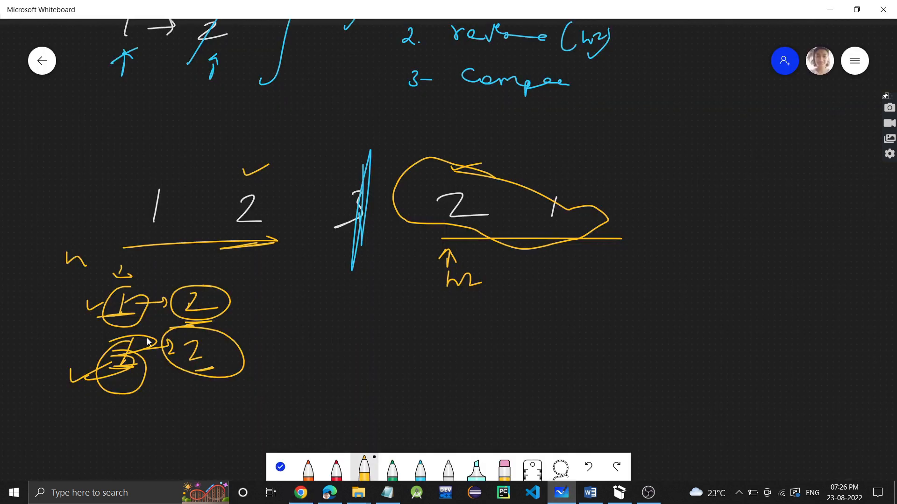